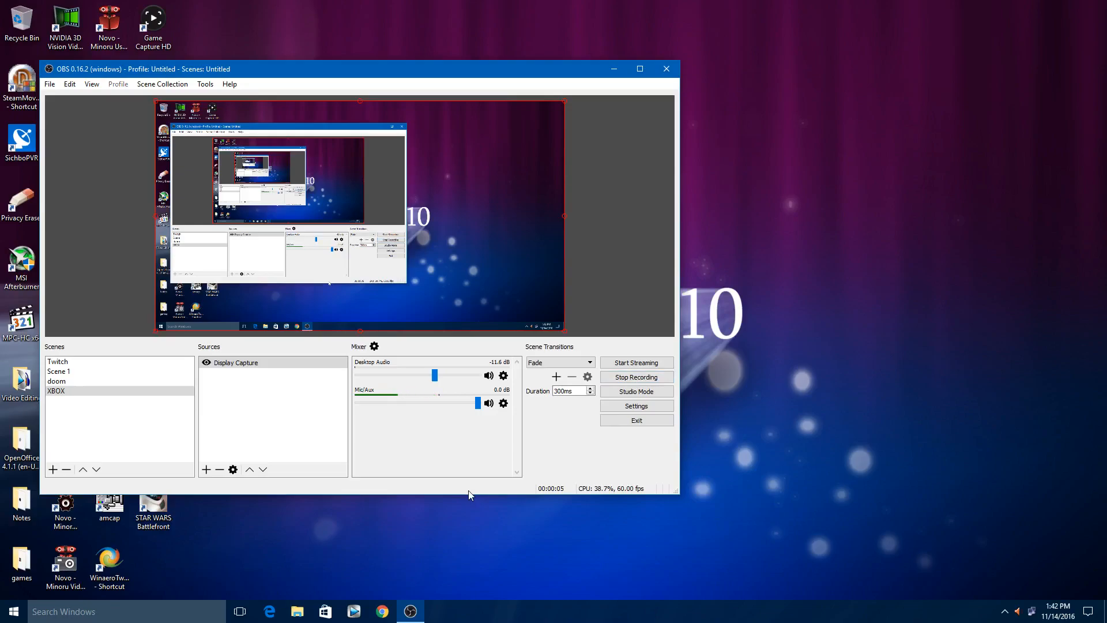
{"action": "mouse_move", "coordinate": [275, 221]}
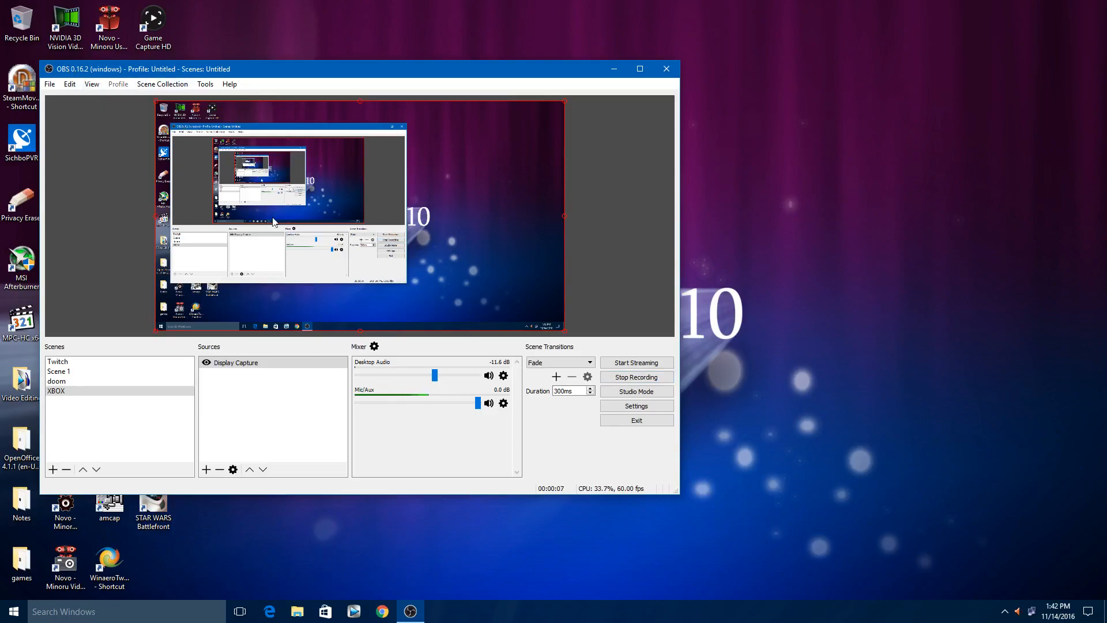
{"action": "mouse_move", "coordinate": [543, 265]}
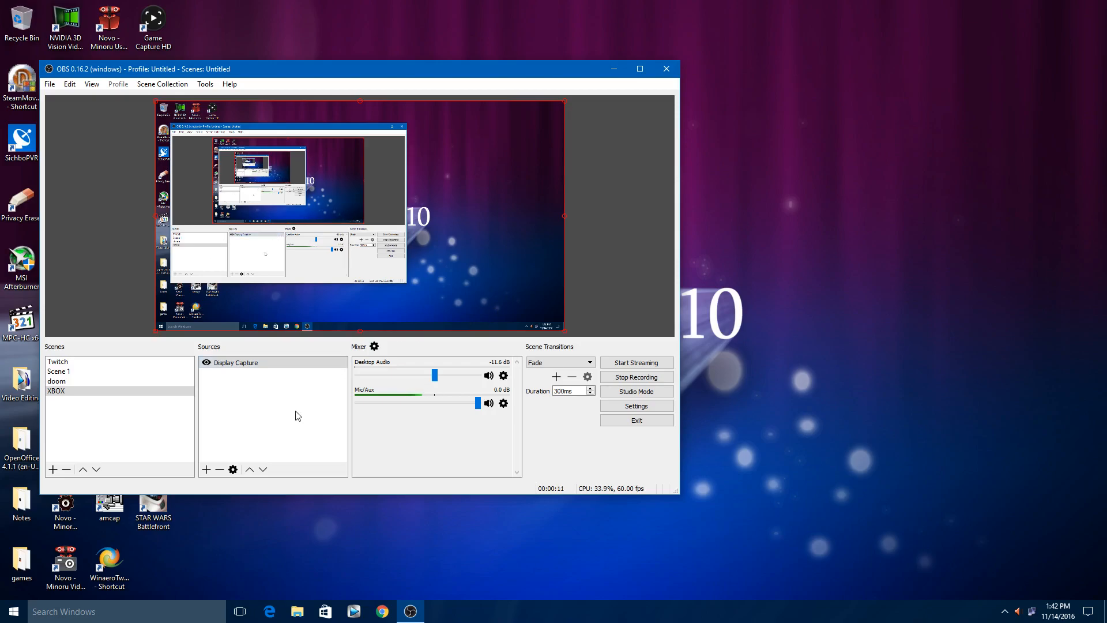
Step: Toggle cursor capture off and back on in the Display Capture properties and confirm
{"action": "left_click", "coordinate": [235, 362]}
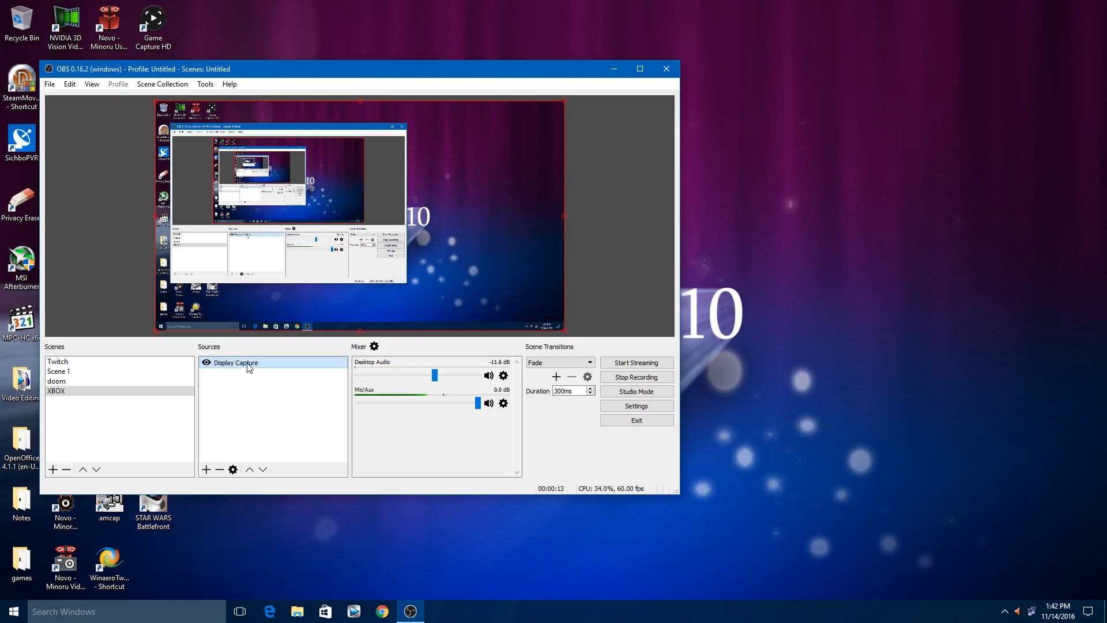
{"action": "double_click", "coordinate": [234, 362]}
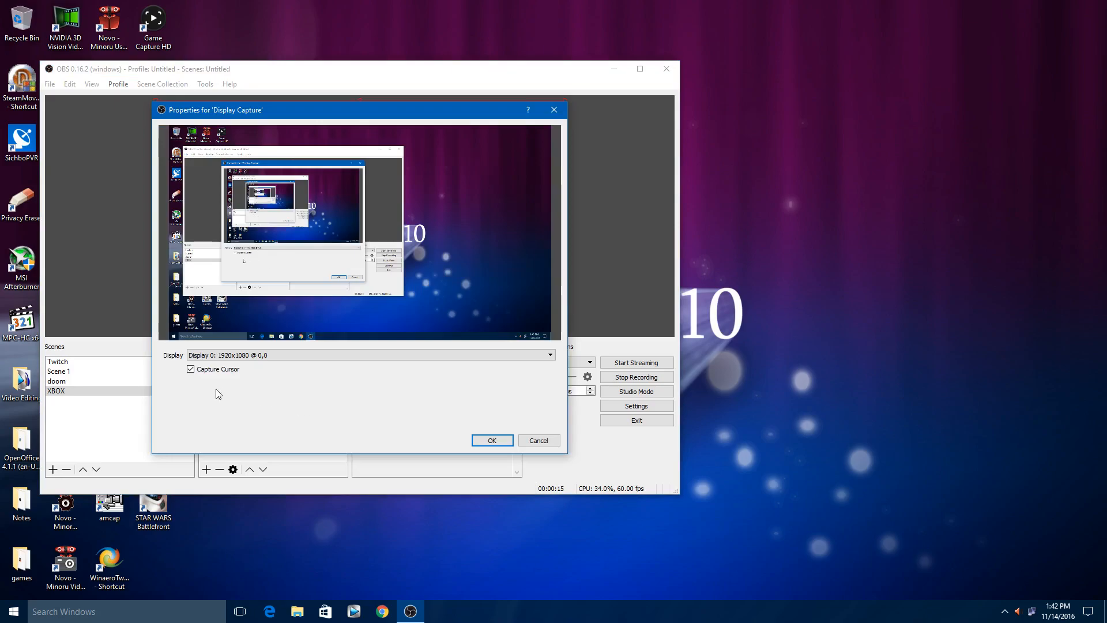
{"action": "mouse_move", "coordinate": [263, 434]}
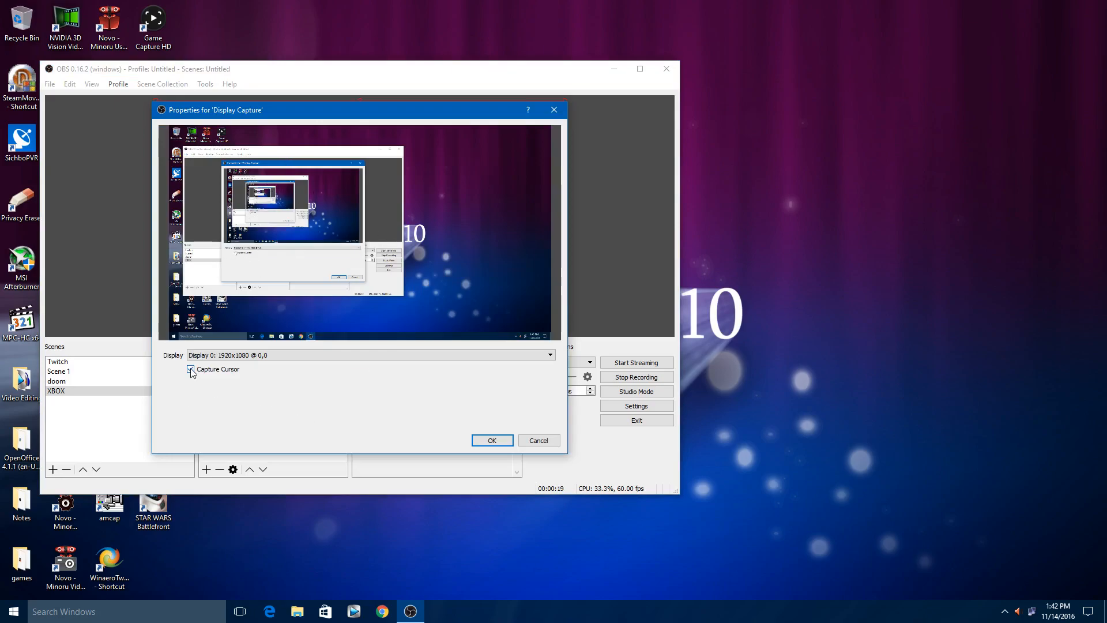
{"action": "left_click", "coordinate": [191, 369]}
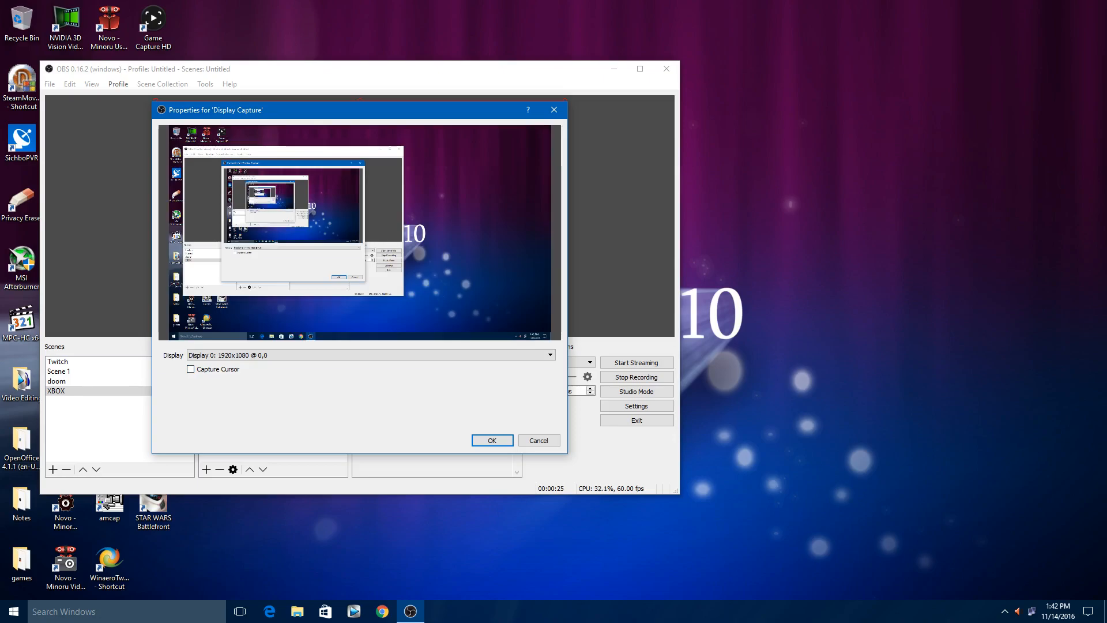
{"action": "left_click", "coordinate": [191, 368]}
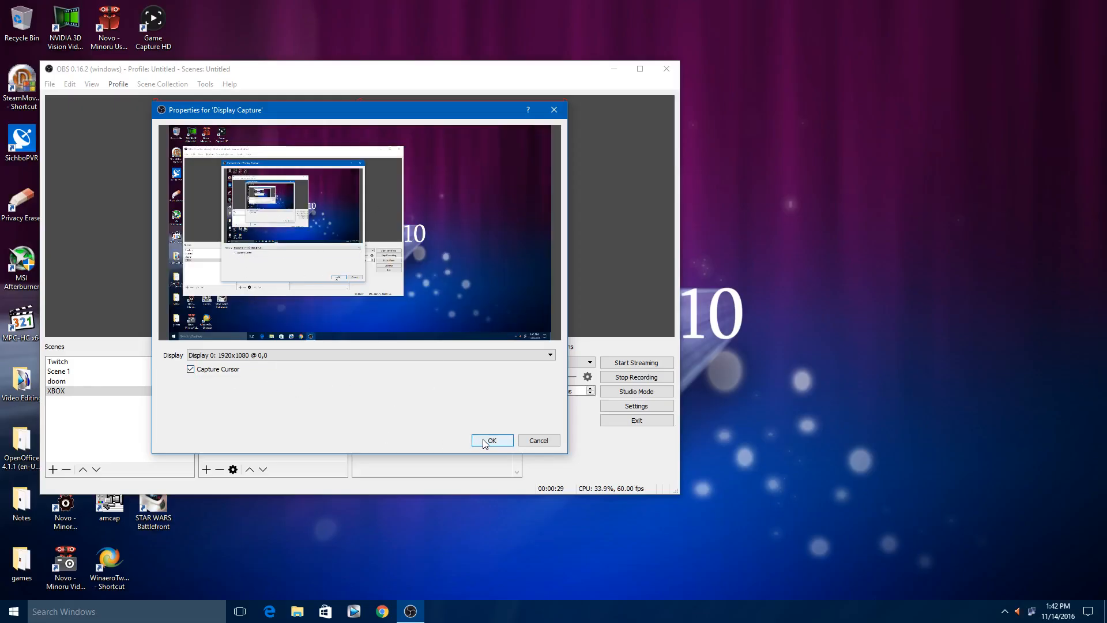
{"action": "left_click", "coordinate": [491, 440]}
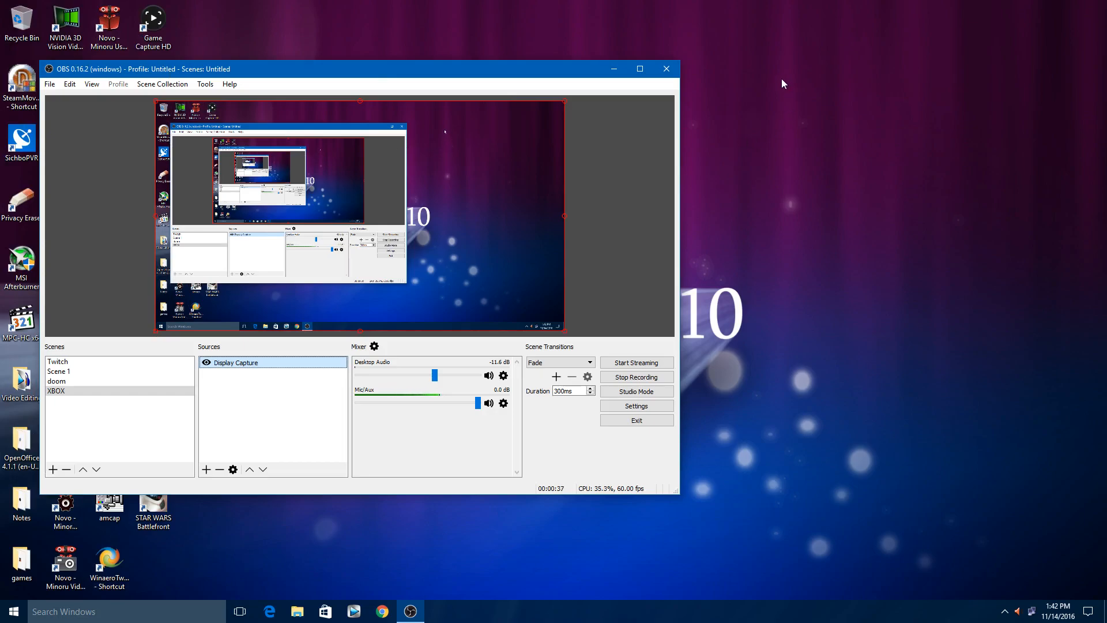
Step: Hide the Windows desktop icons via View > Show desktop icons, toggling off, on, then off
{"action": "right_click", "coordinate": [782, 83]}
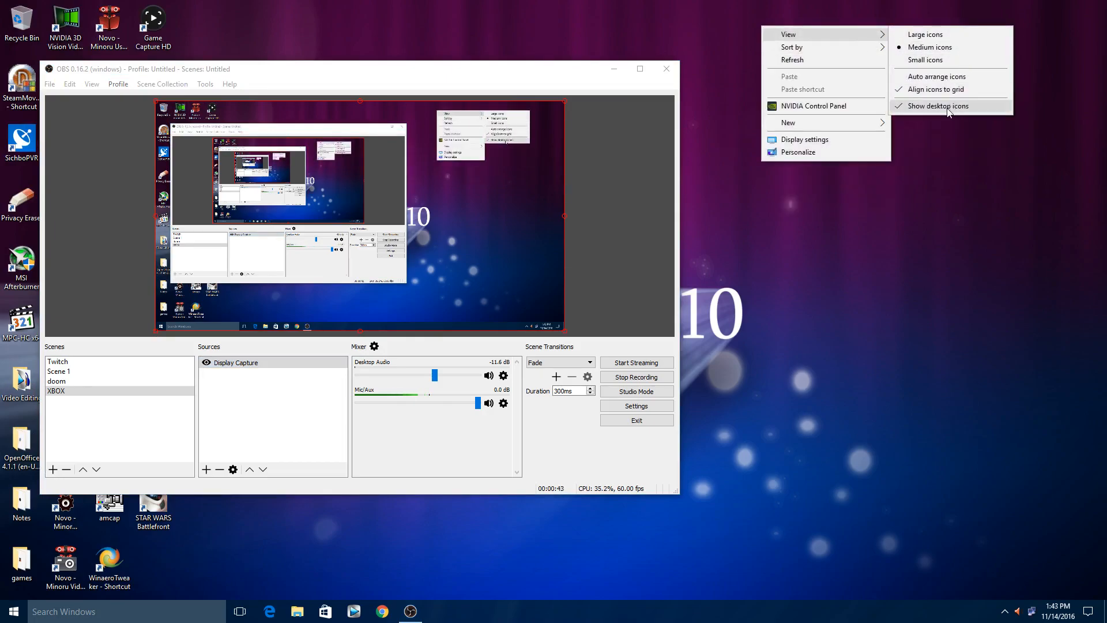
{"action": "left_click", "coordinate": [937, 105]}
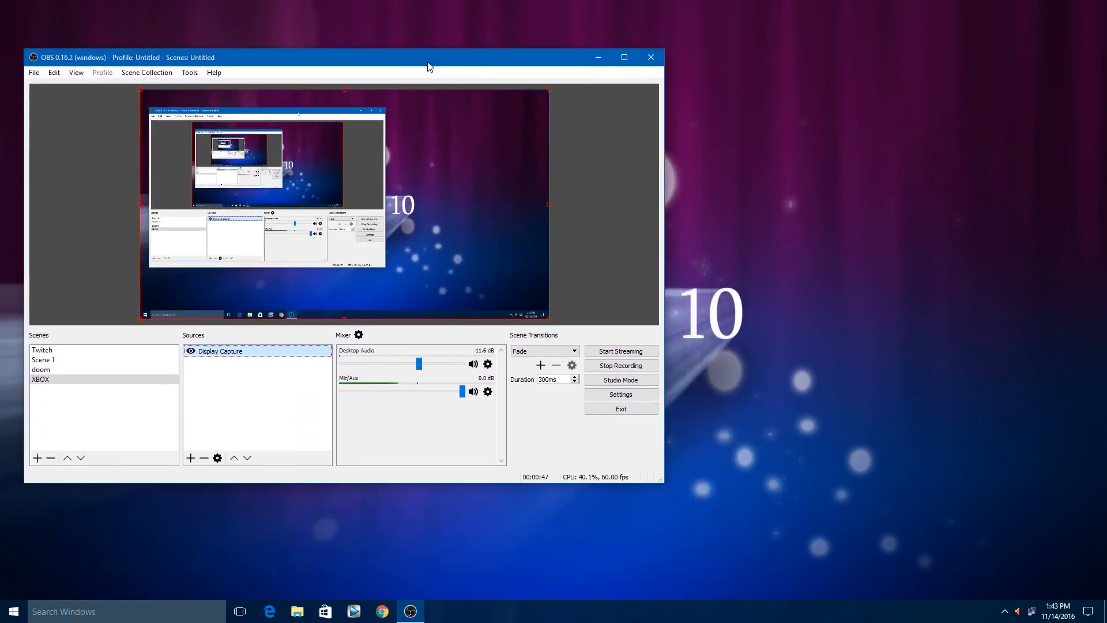
{"action": "right_click", "coordinate": [847, 141]}
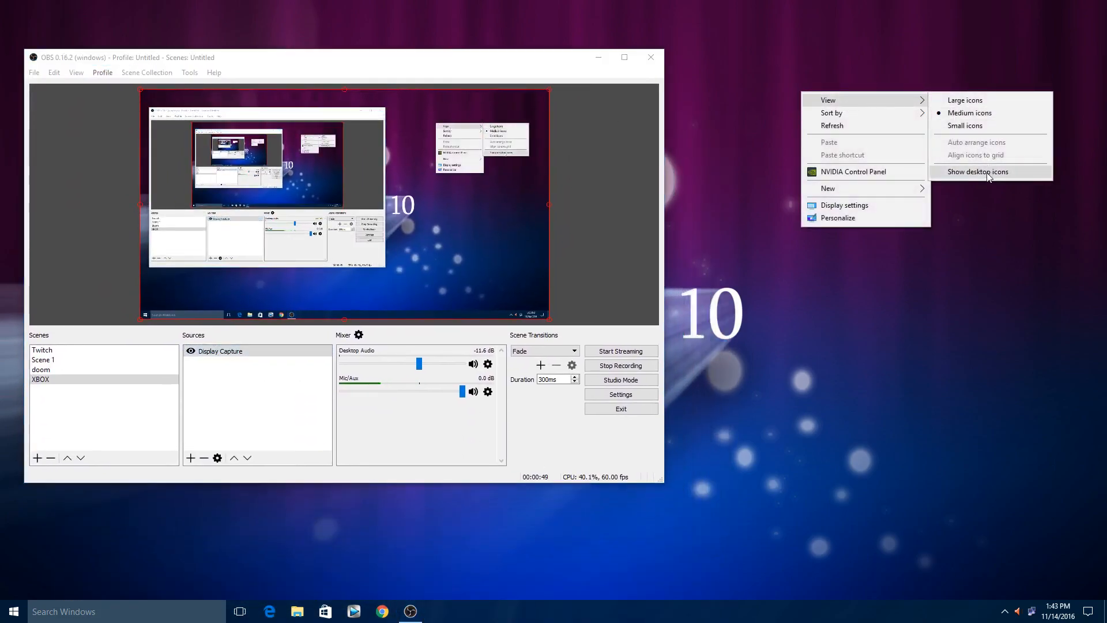
{"action": "left_click", "coordinate": [976, 172]}
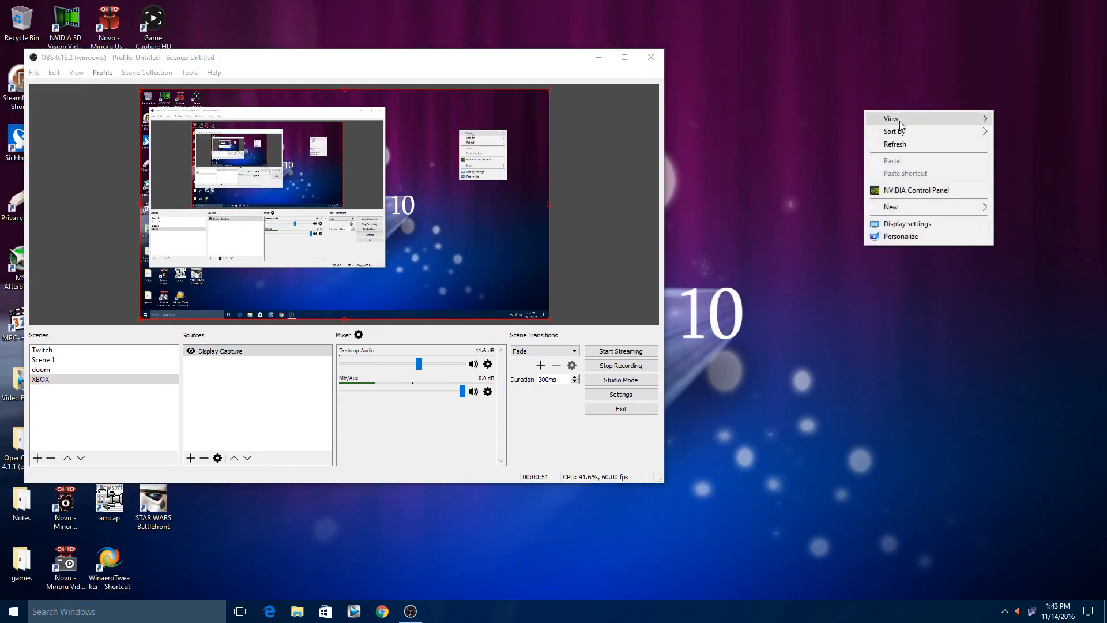
{"action": "left_click", "coordinate": [855, 342]}
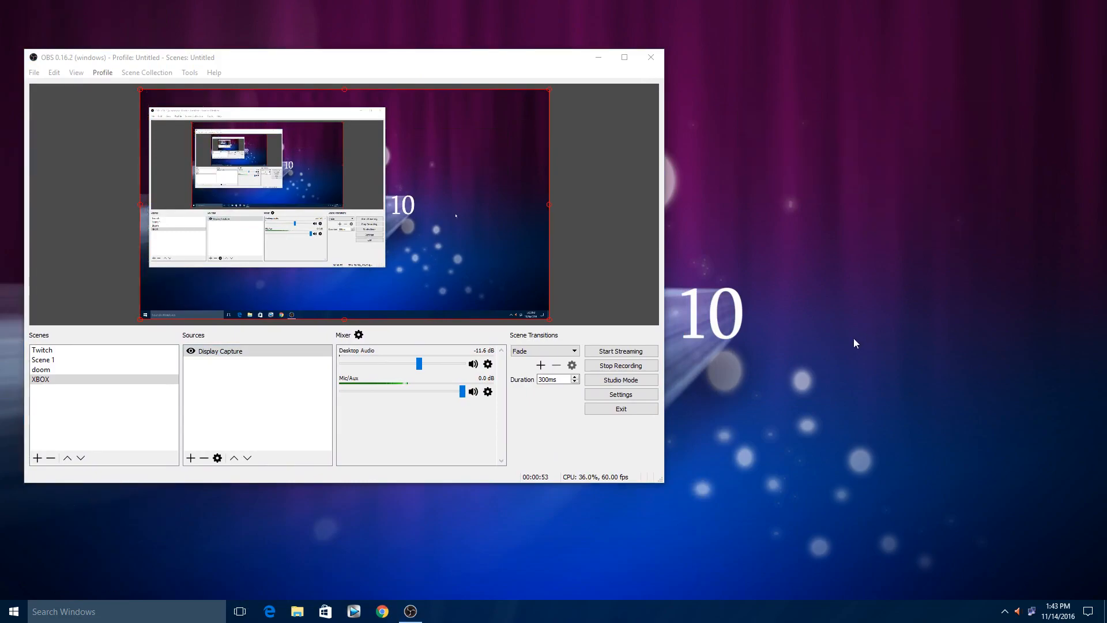
{"action": "mouse_move", "coordinate": [304, 52]}
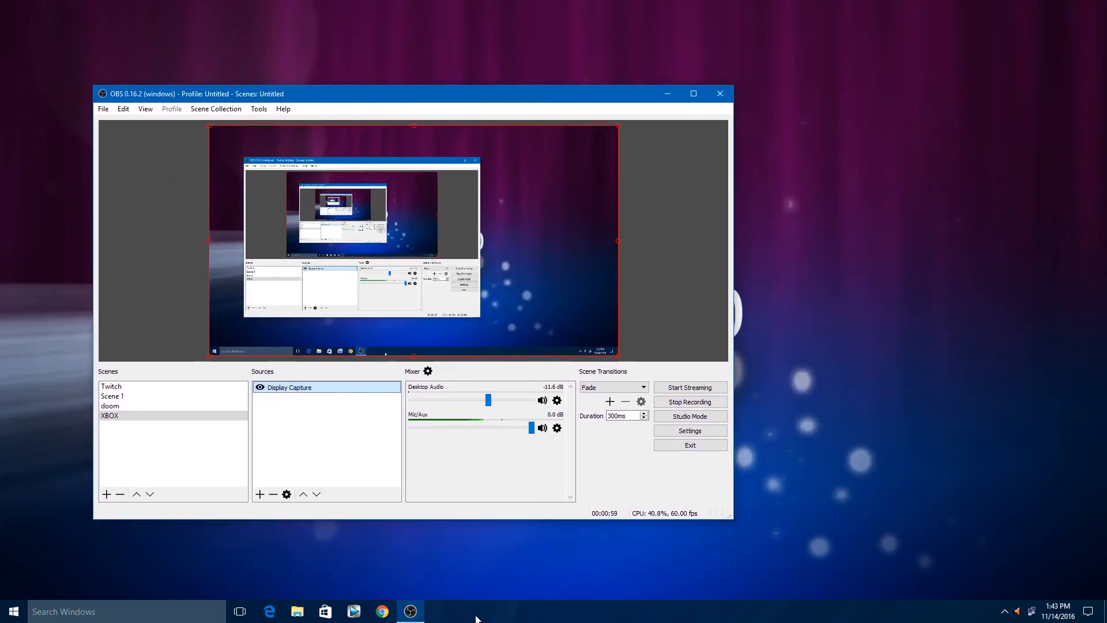
{"action": "right_click", "coordinate": [476, 611]}
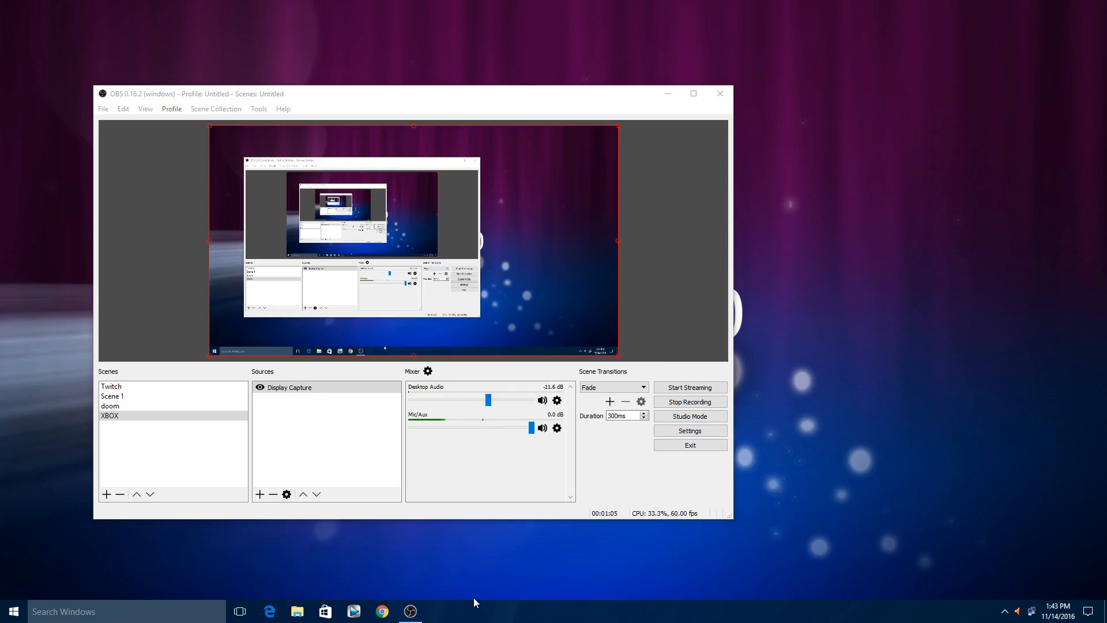
{"action": "right_click", "coordinate": [472, 611]}
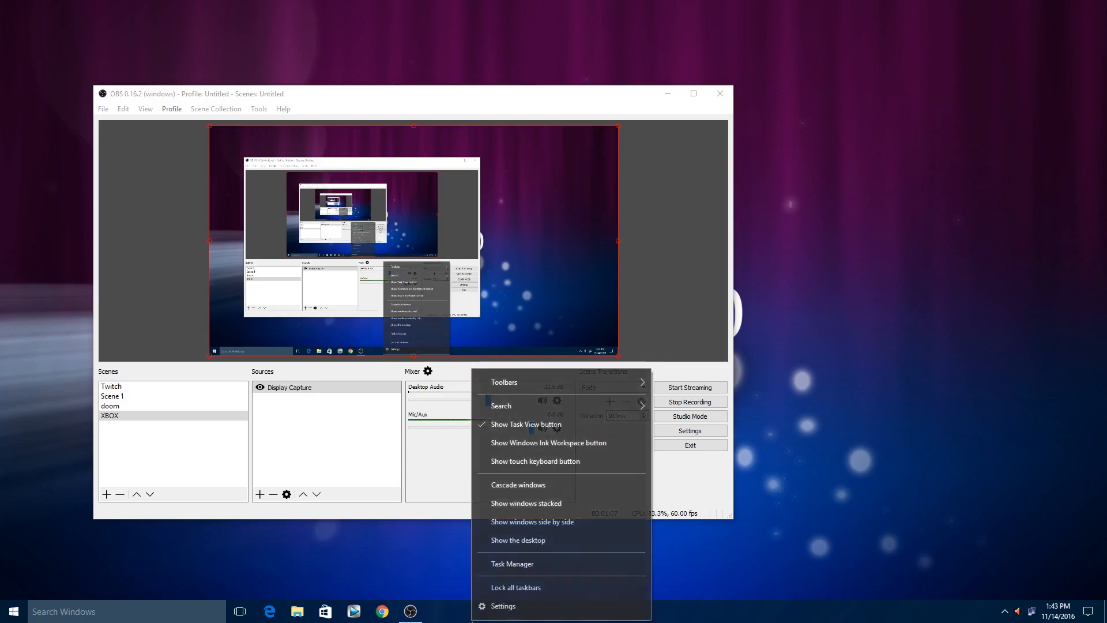
{"action": "left_click", "coordinate": [266, 426]}
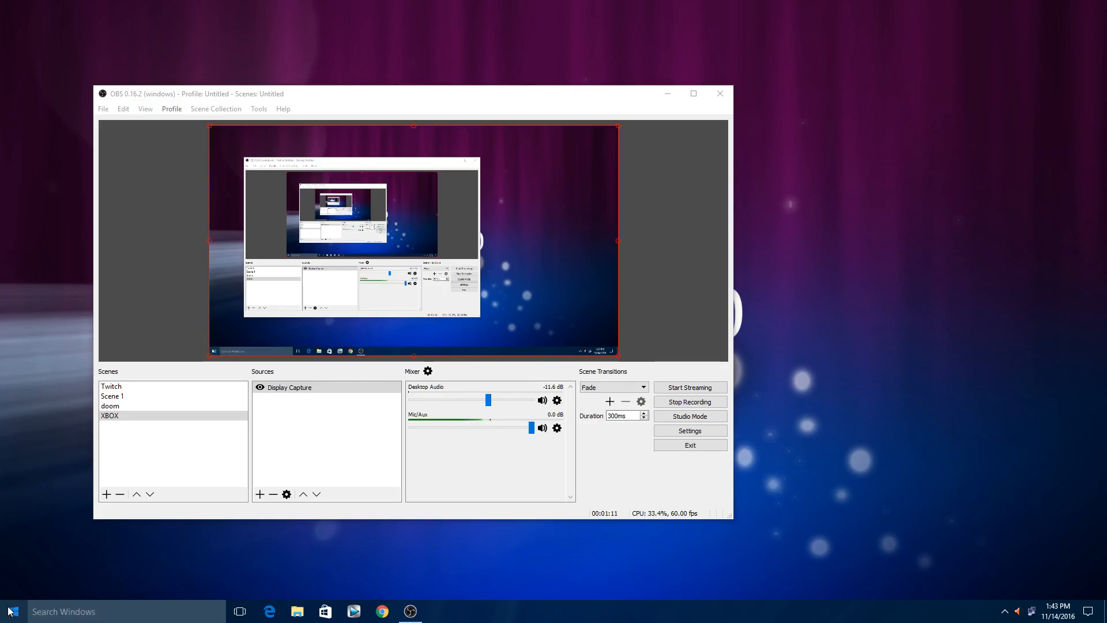
{"action": "left_click", "coordinate": [324, 611]}
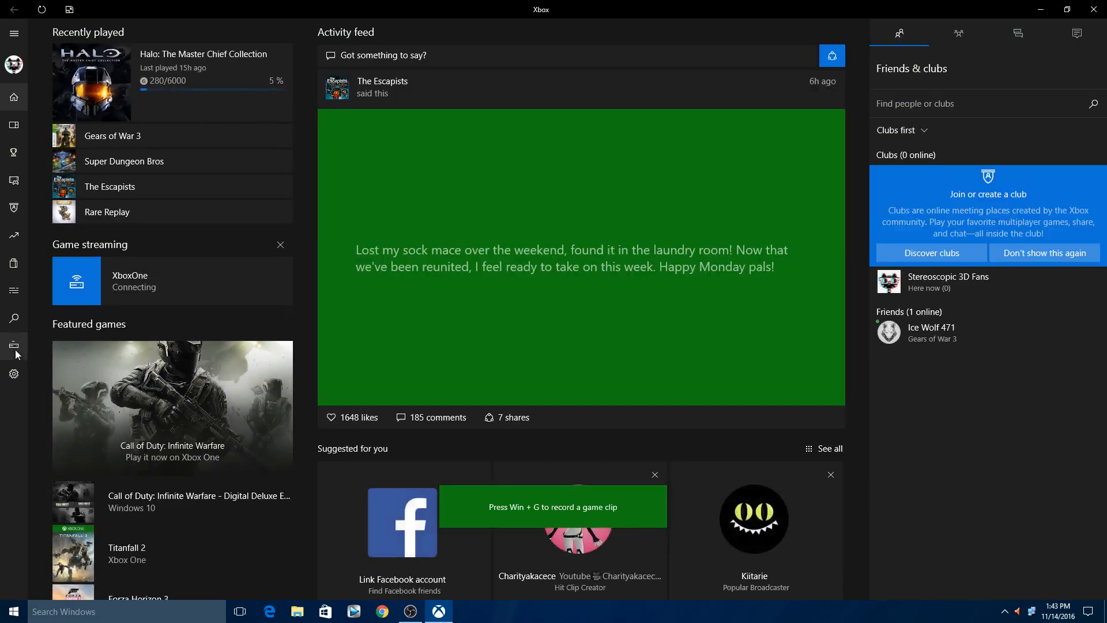
{"action": "mouse_move", "coordinate": [14, 346]}
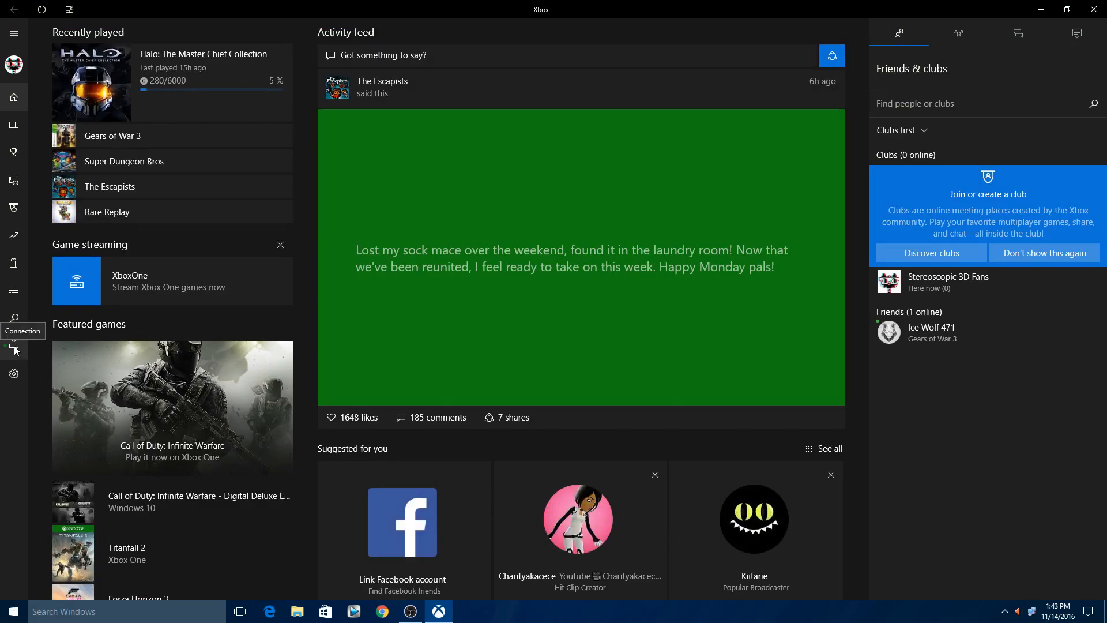
Step: Connect to the XboxOne console and start streaming its dashboard to the PC
{"action": "left_click", "coordinate": [14, 345]}
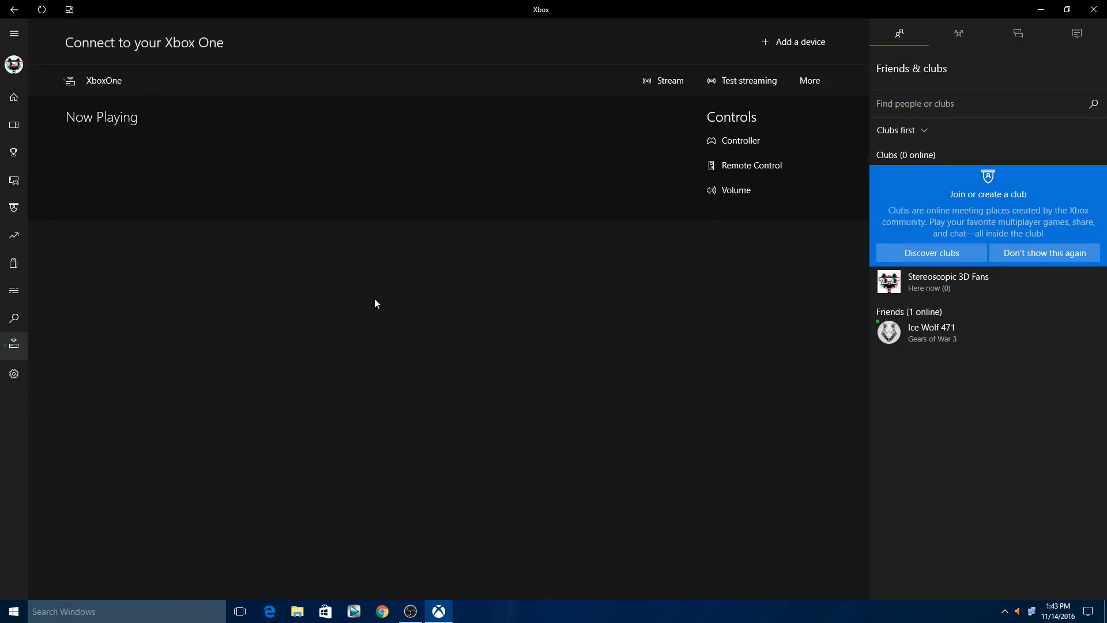
{"action": "mouse_move", "coordinate": [504, 284]}
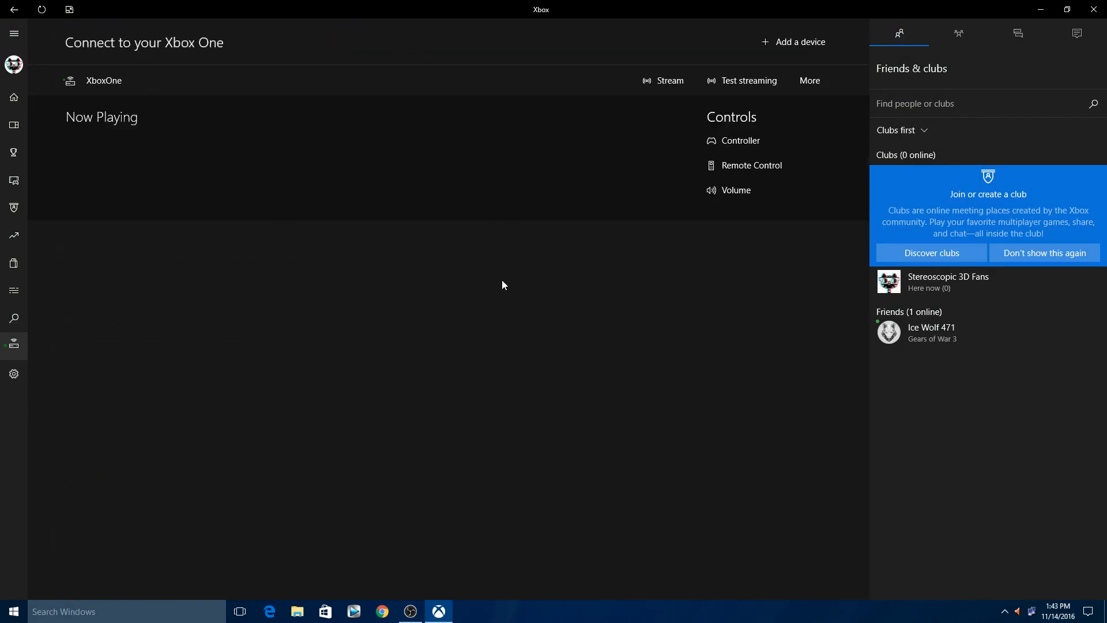
{"action": "mouse_move", "coordinate": [585, 324]}
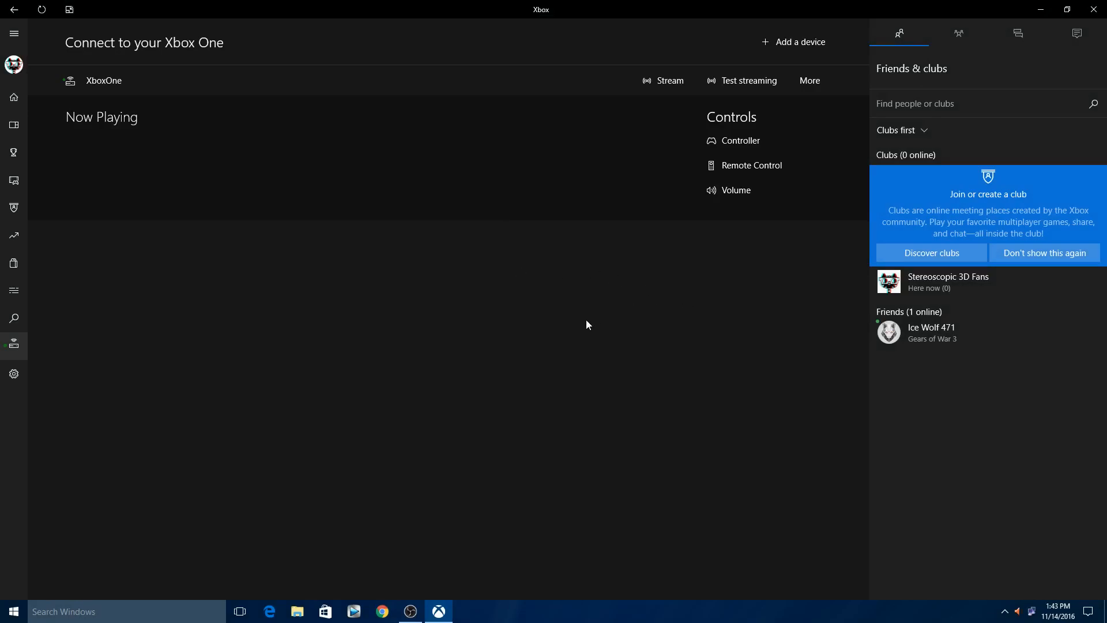
{"action": "mouse_move", "coordinate": [136, 275]}
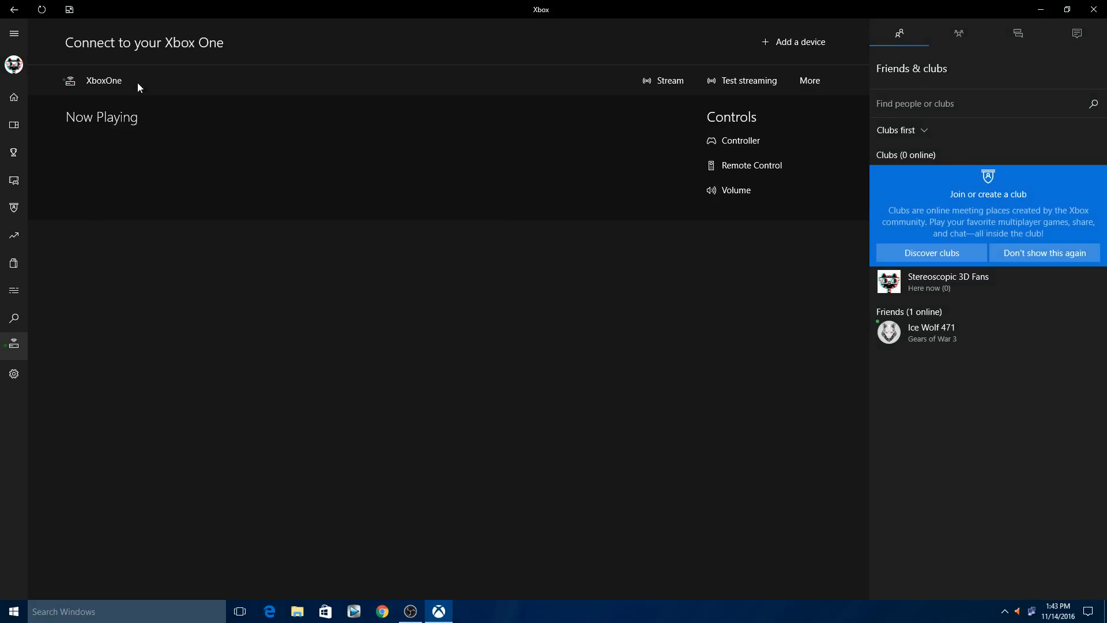
{"action": "mouse_move", "coordinate": [643, 363]}
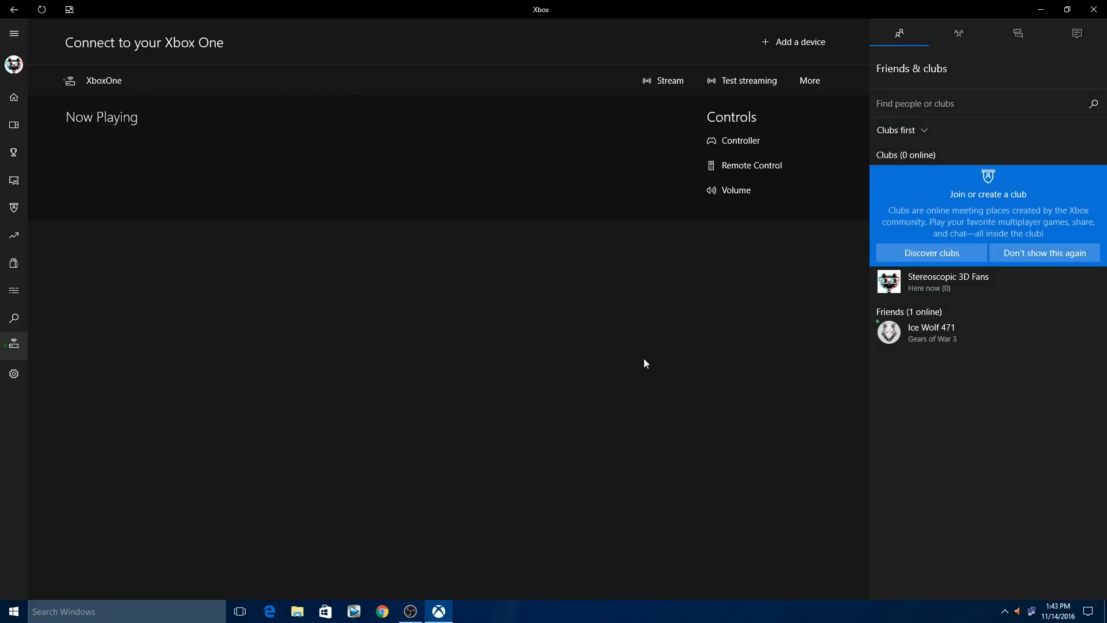
{"action": "mouse_move", "coordinate": [228, 112]}
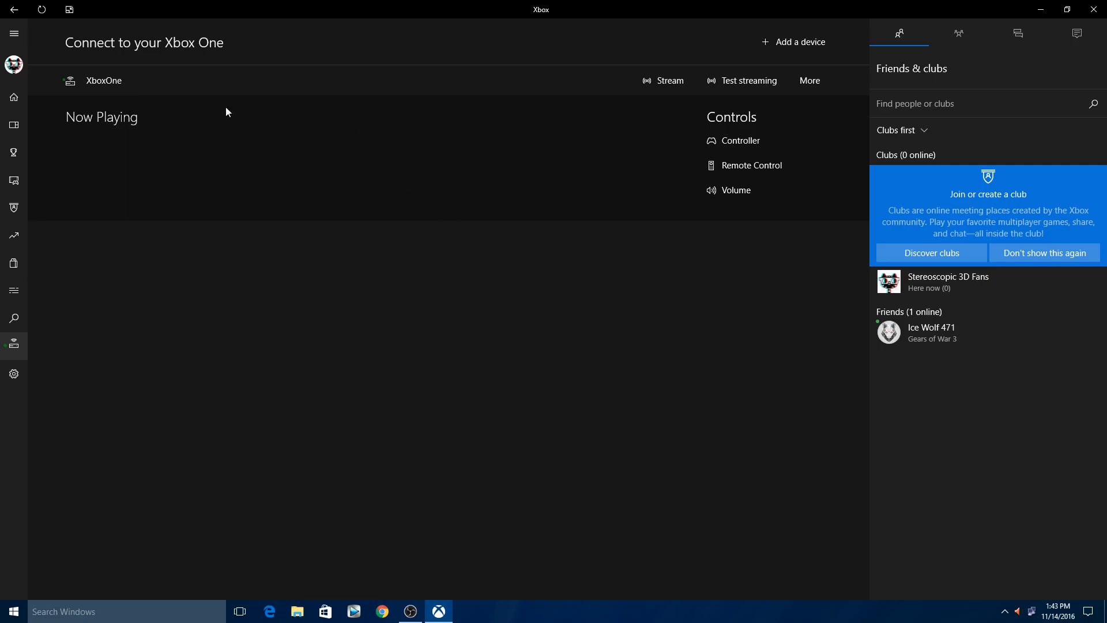
{"action": "mouse_move", "coordinate": [664, 84]}
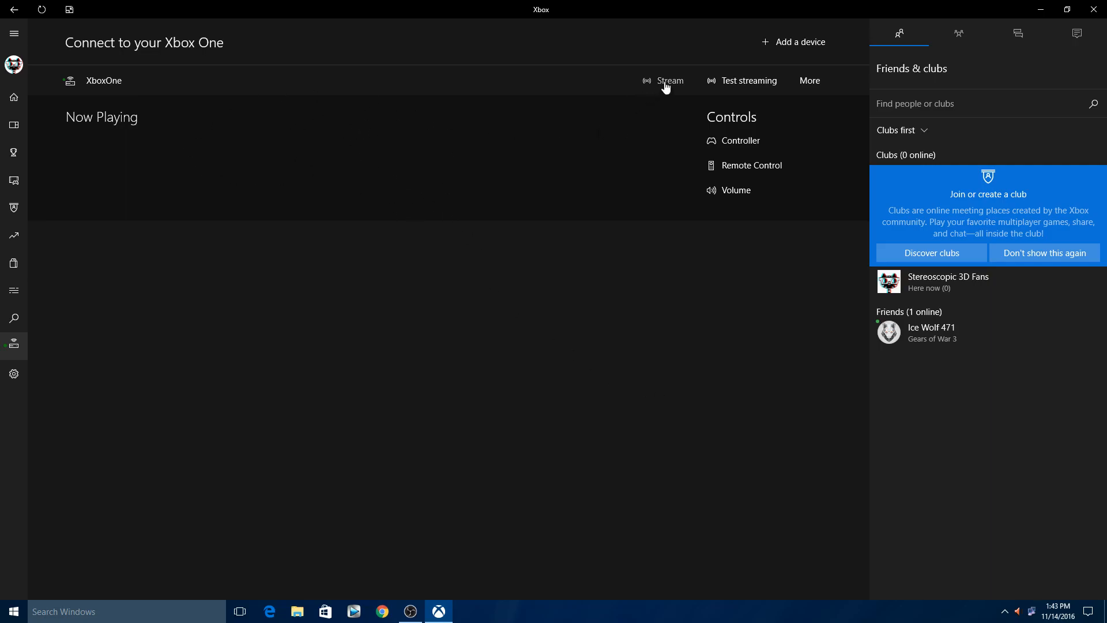
{"action": "left_click", "coordinate": [669, 80]}
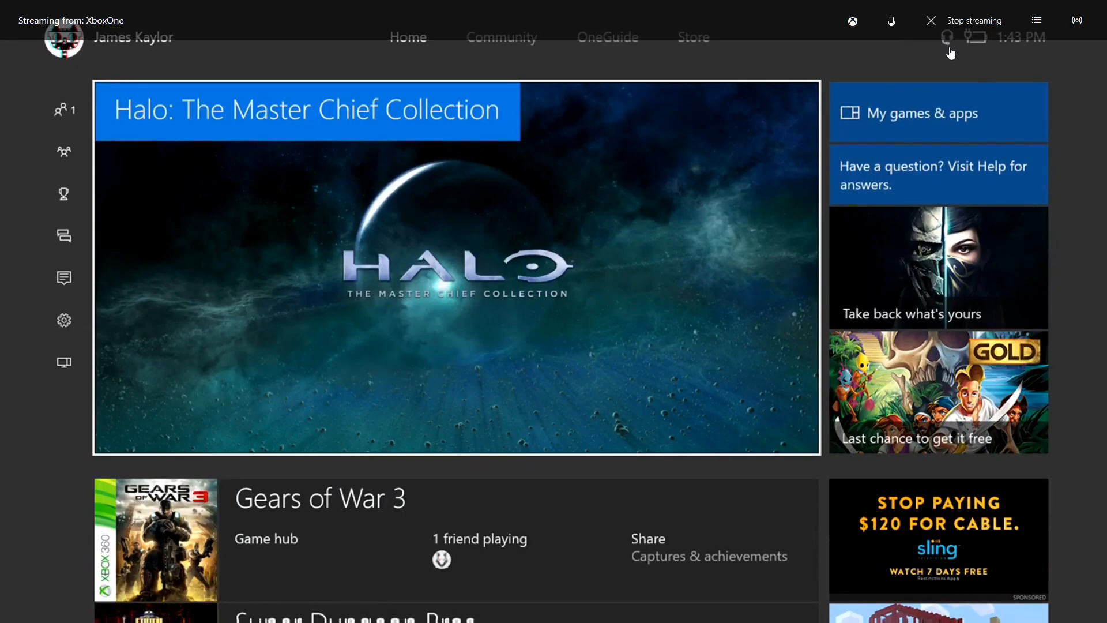
{"action": "mouse_move", "coordinate": [948, 58]}
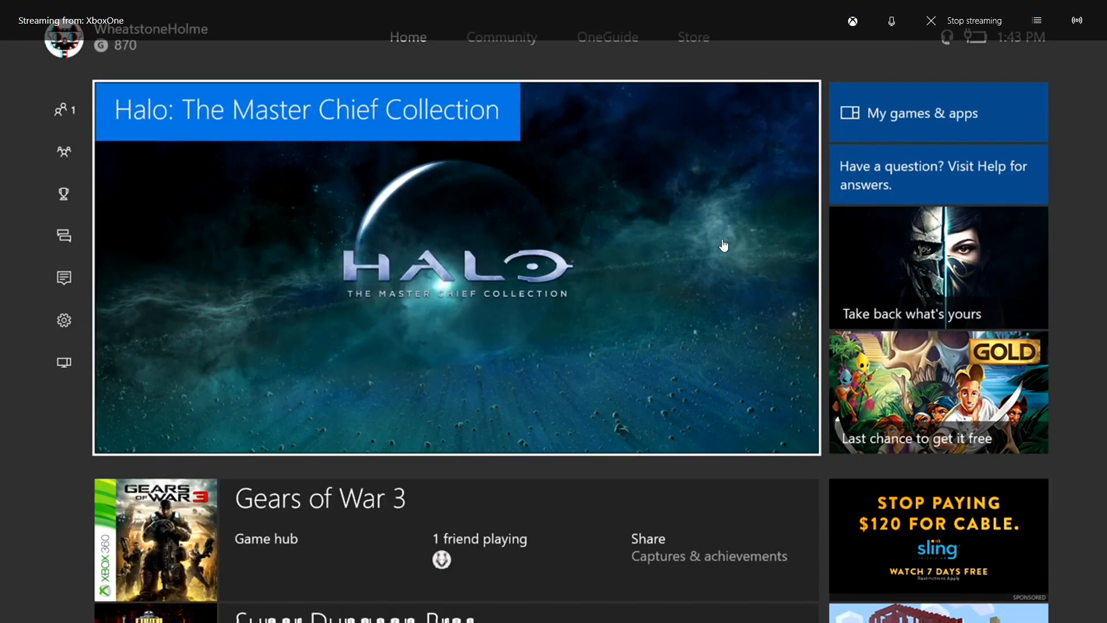
{"action": "mouse_move", "coordinate": [706, 272]}
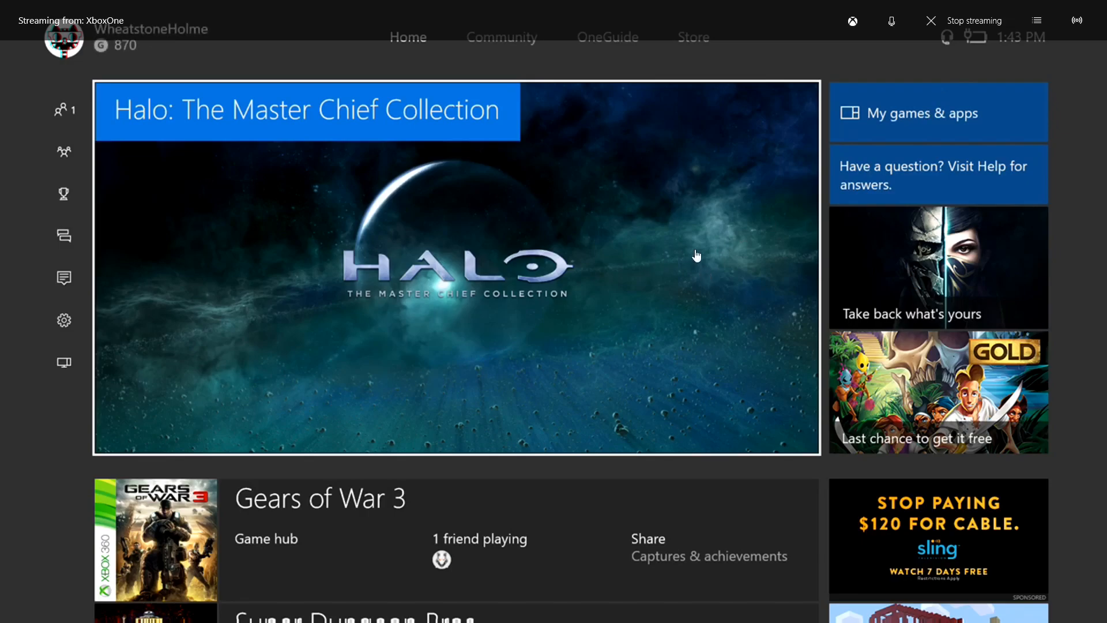
{"action": "mouse_move", "coordinate": [811, 207]}
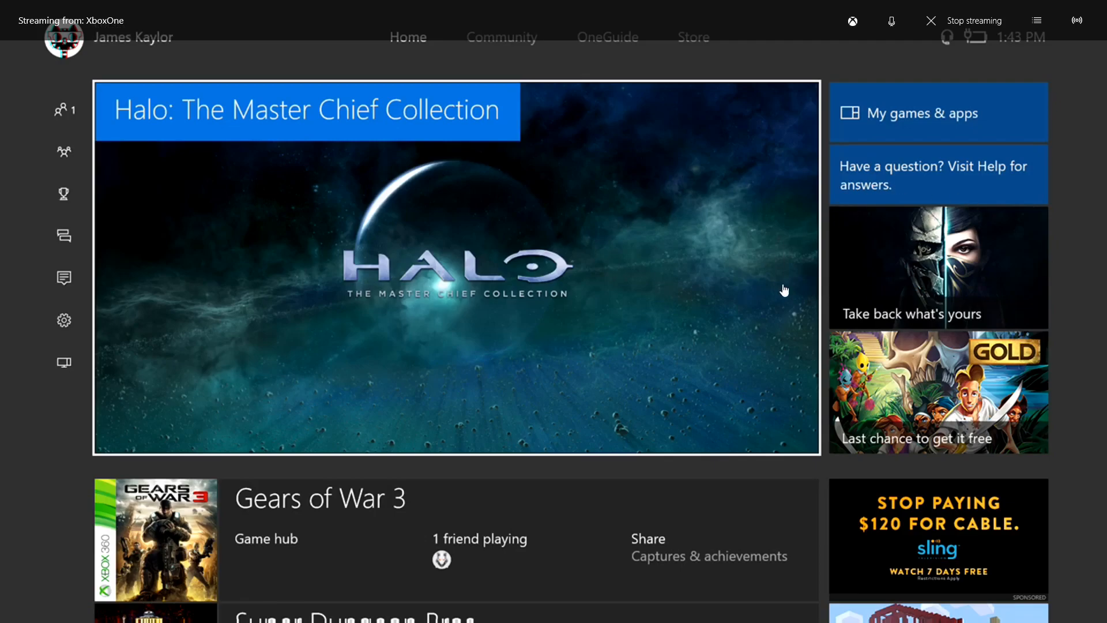
{"action": "mouse_move", "coordinate": [838, 253]}
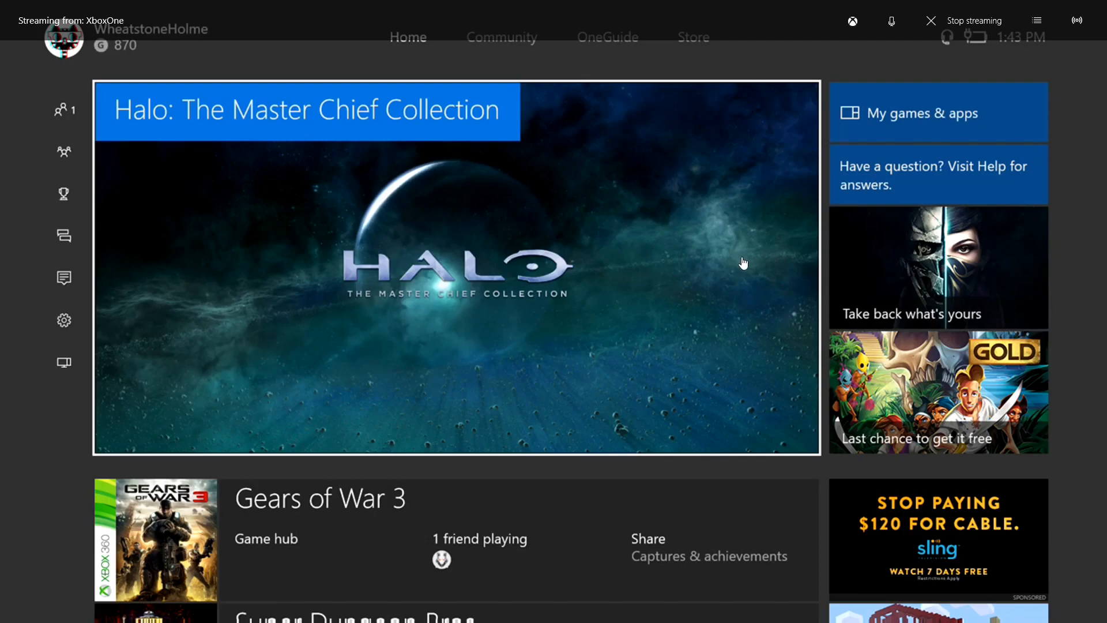
{"action": "mouse_move", "coordinate": [793, 67]}
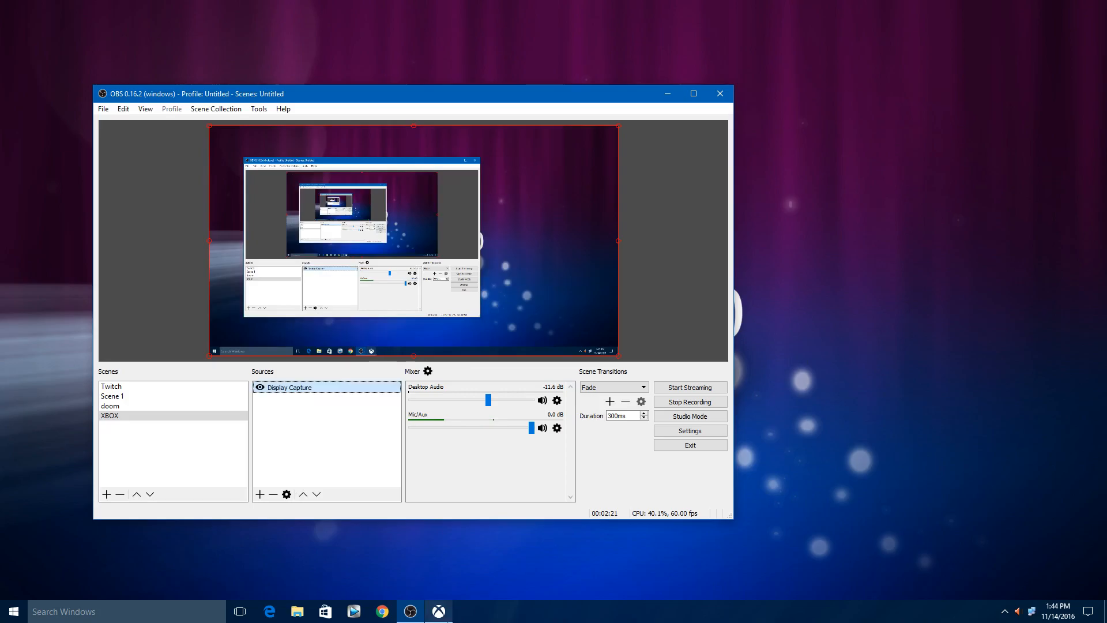
Step: Bring the Xbox app forward and resume the paused console stream
{"action": "left_click", "coordinate": [438, 611]}
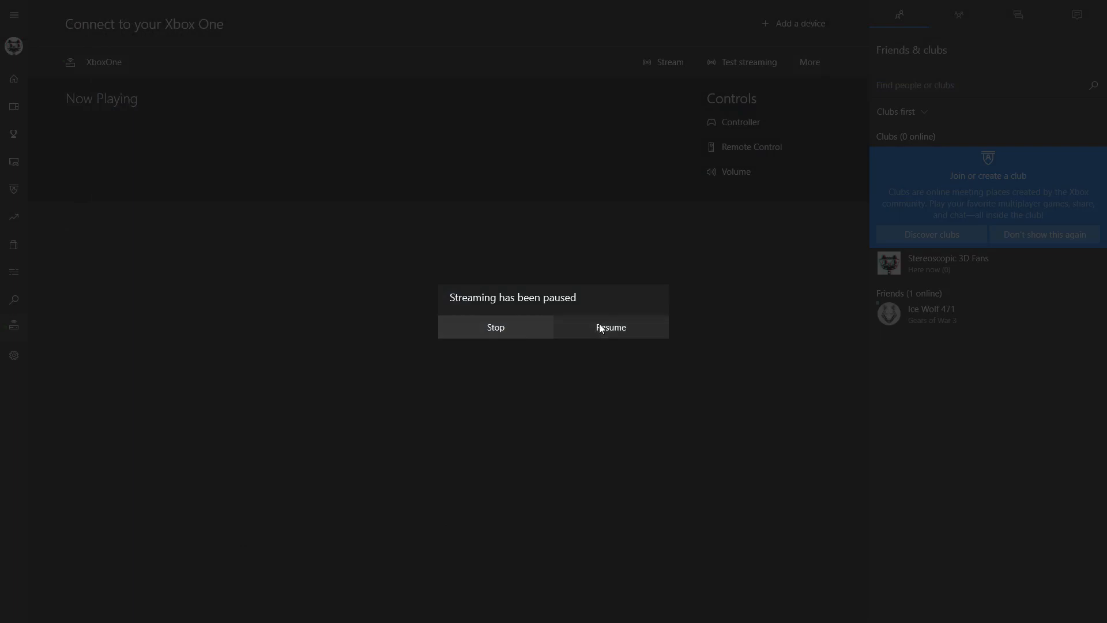
{"action": "left_click", "coordinate": [610, 327]}
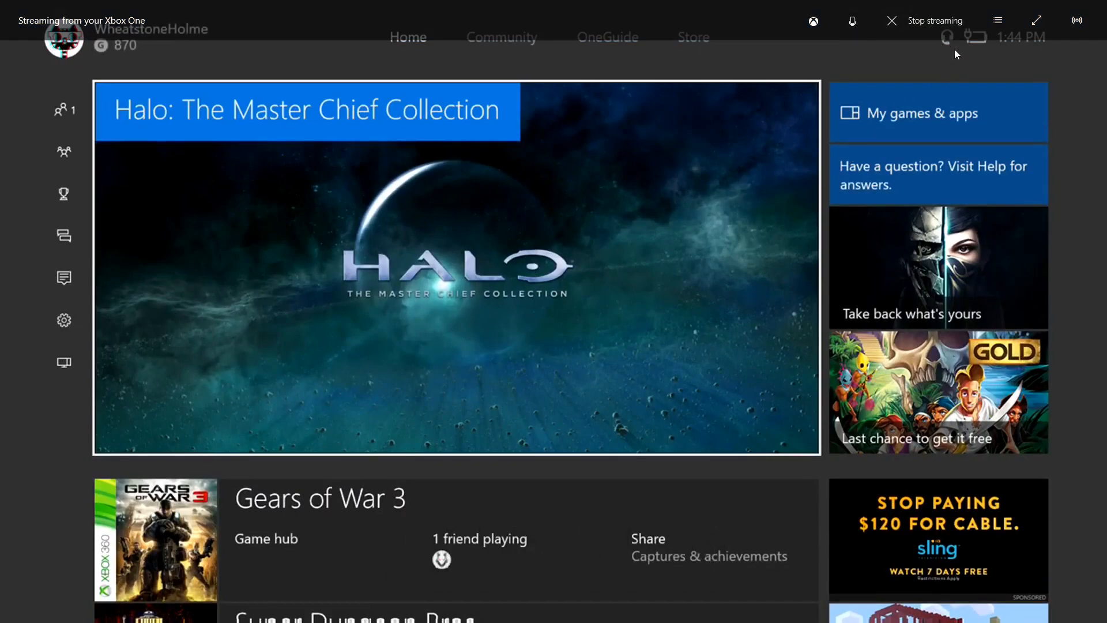
{"action": "mouse_move", "coordinate": [962, 52]}
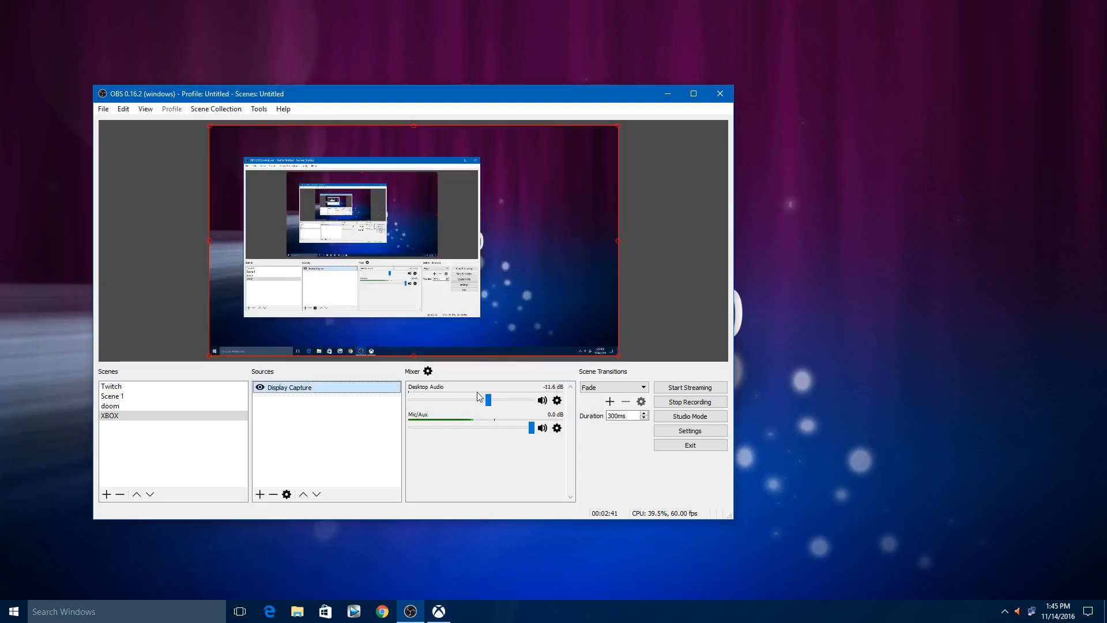
{"action": "mouse_move", "coordinate": [23, 521]}
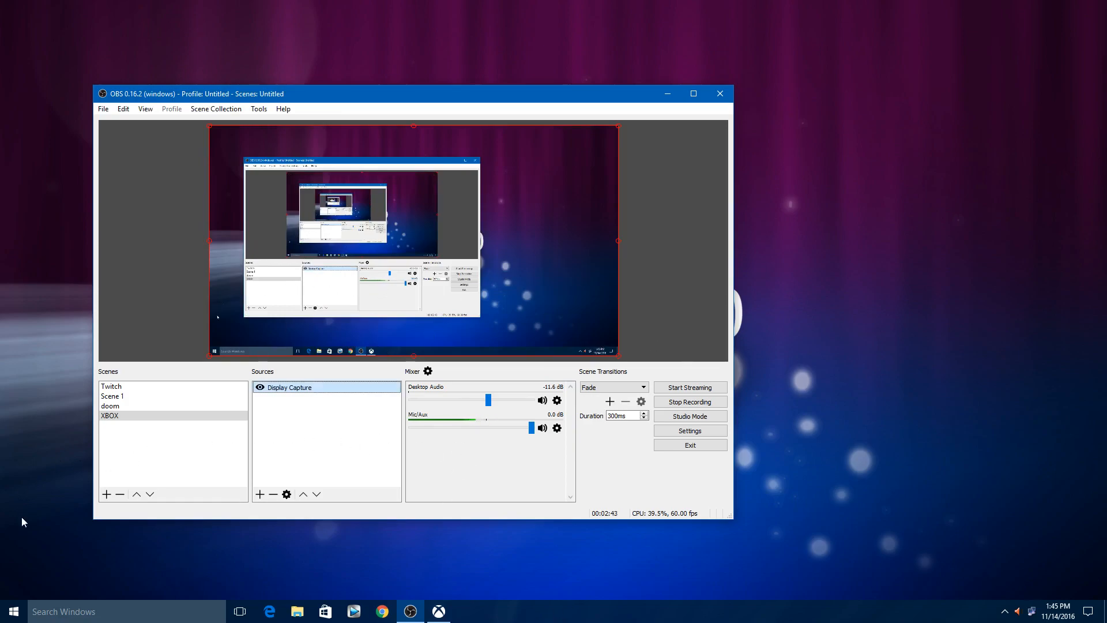
{"action": "left_click", "coordinate": [13, 611]}
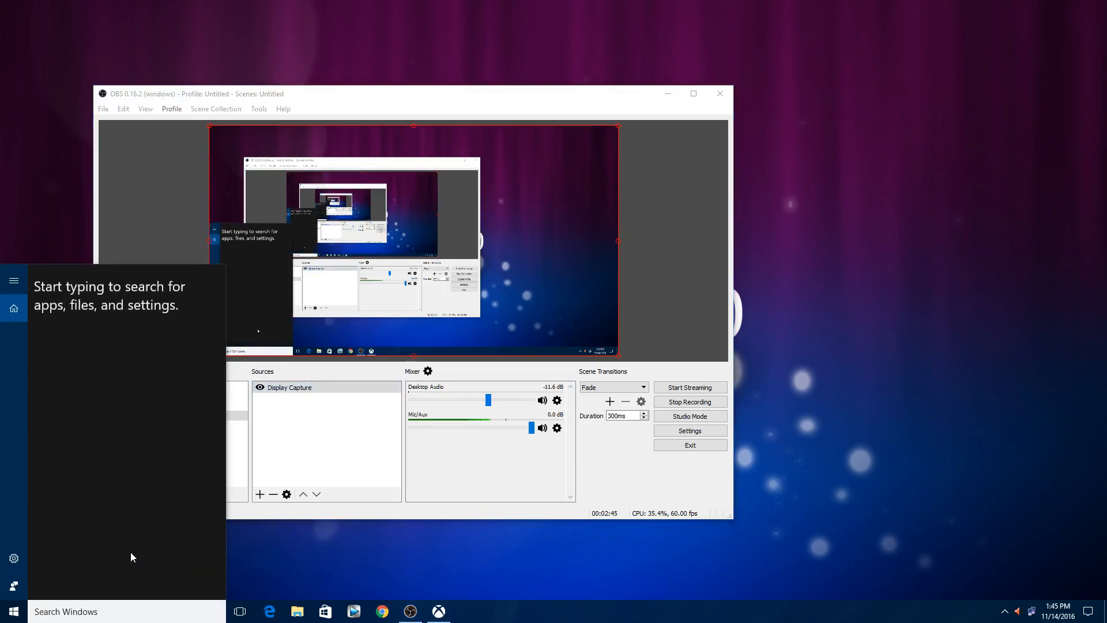
{"action": "type", "text": "privacy"}
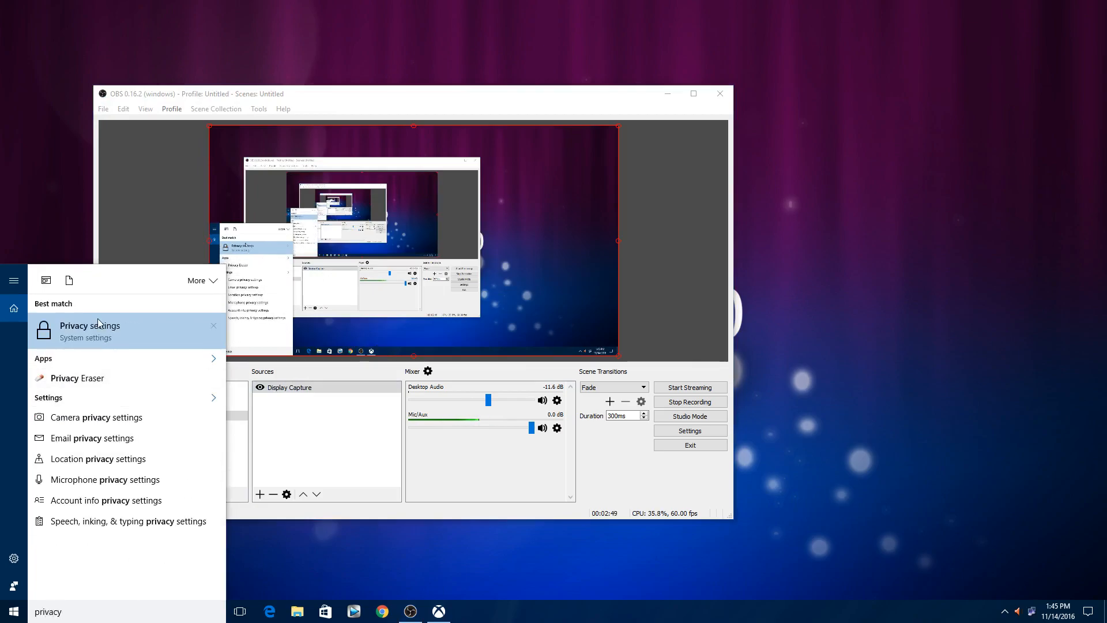
{"action": "left_click", "coordinate": [90, 326]}
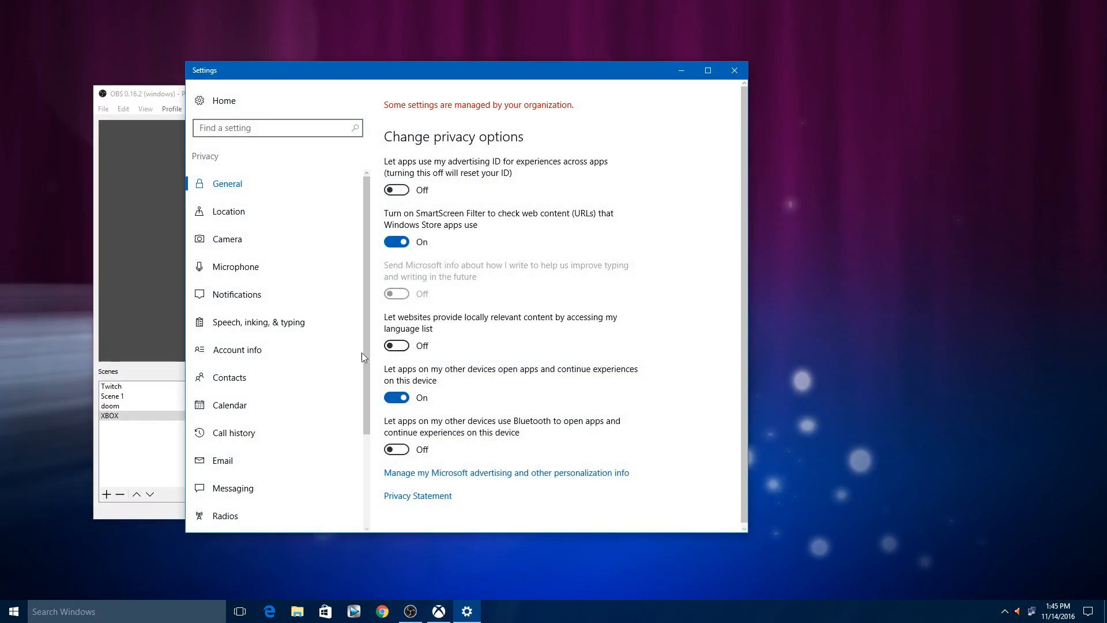
{"action": "left_click", "coordinate": [236, 266]}
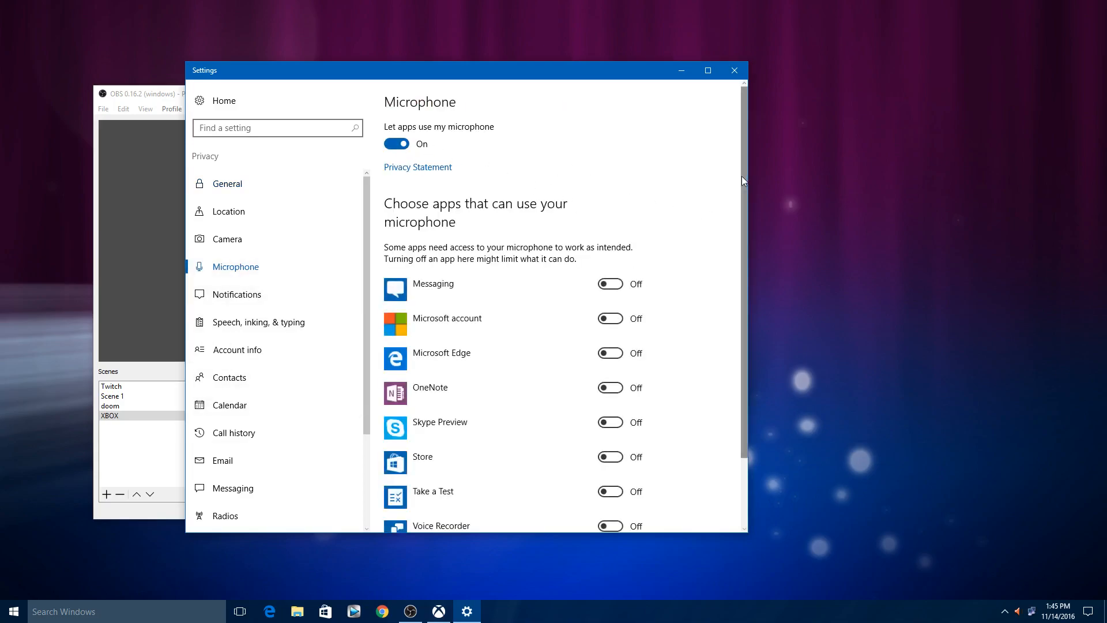
{"action": "scroll", "scroll_direction": "down", "scroll_amount": 3}
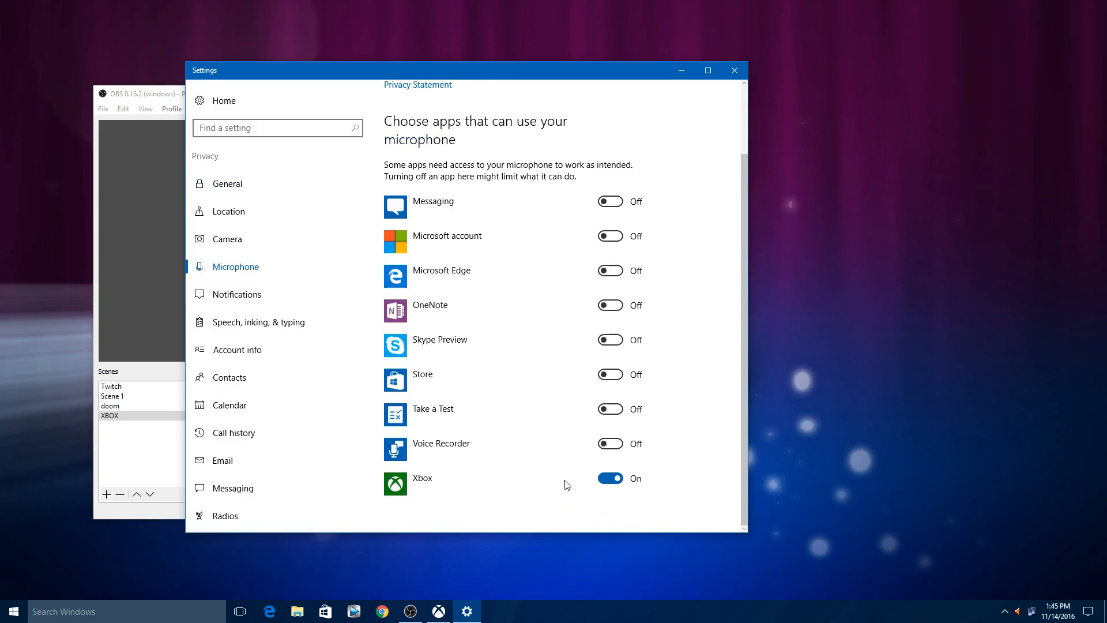
{"action": "mouse_move", "coordinate": [734, 70]}
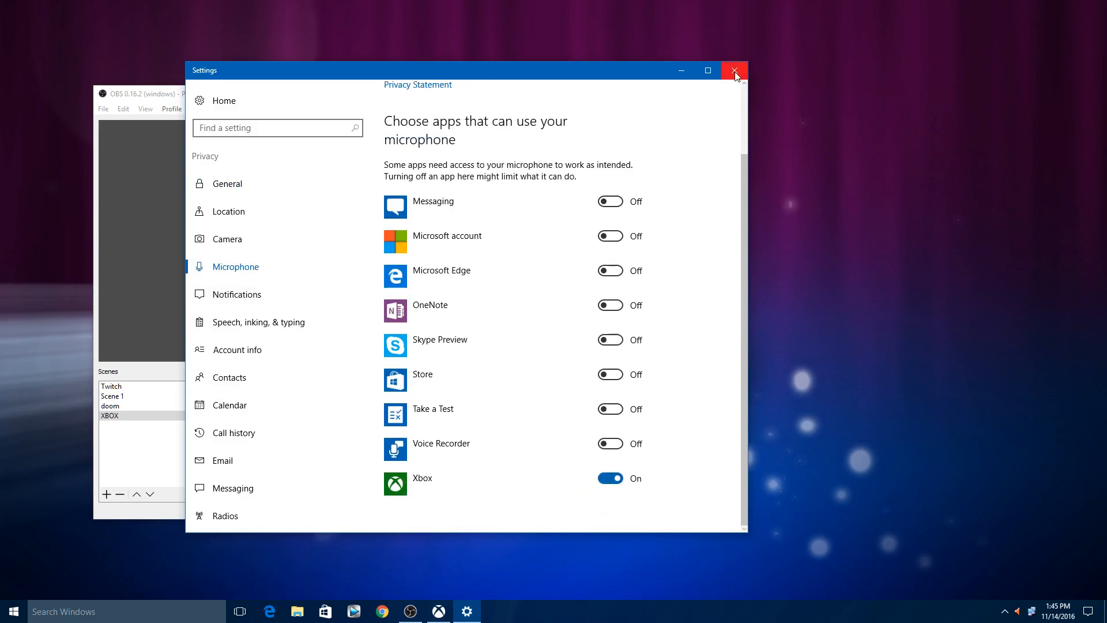
{"action": "left_click", "coordinate": [735, 70]}
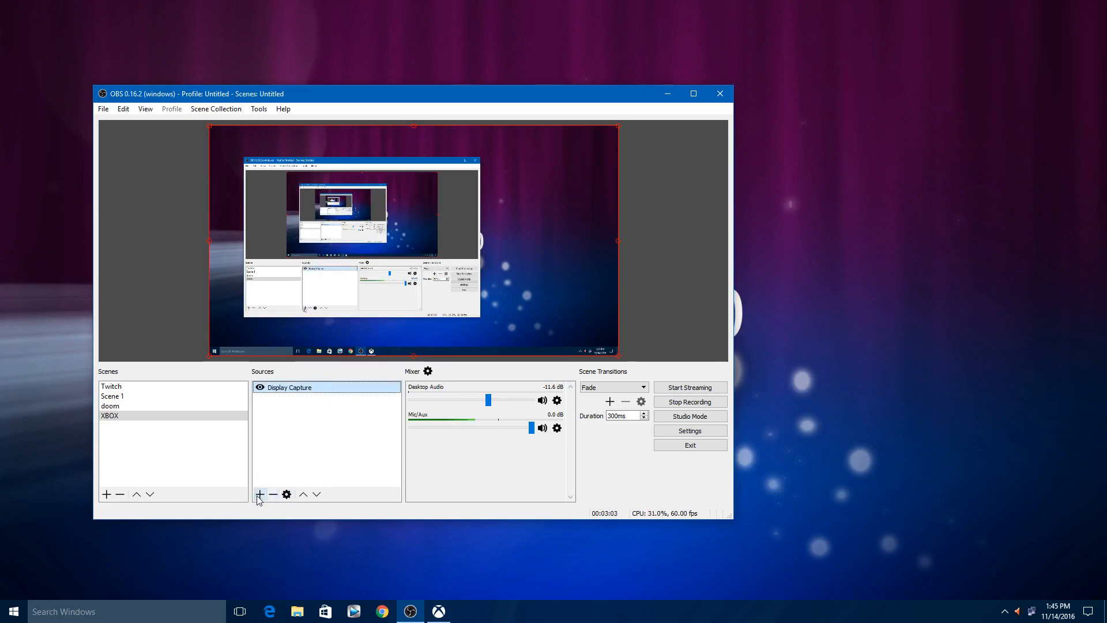
{"action": "mouse_move", "coordinate": [296, 479]}
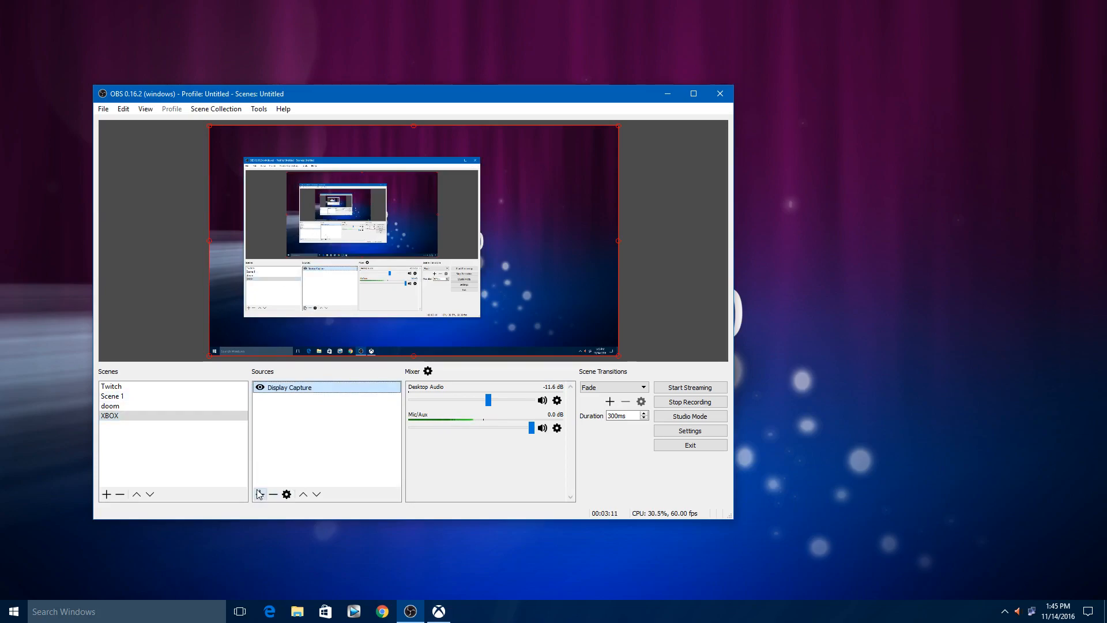
Step: Add the existing BMI 4K Blackmagic Device source to the XBOX scene
{"action": "left_click", "coordinate": [260, 493]}
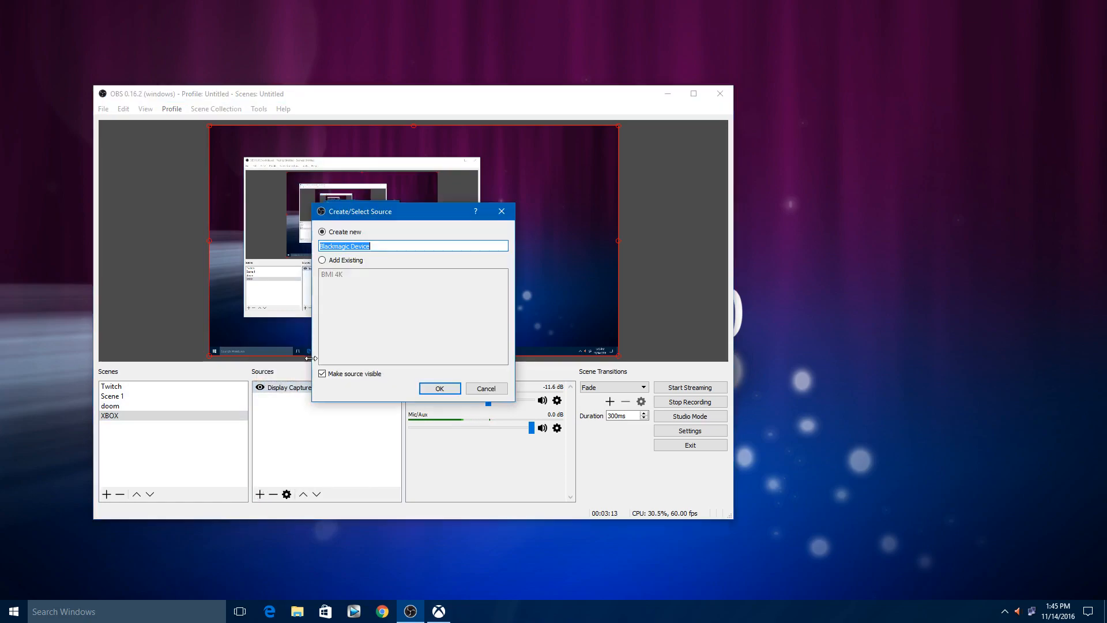
{"action": "left_click", "coordinate": [322, 259]}
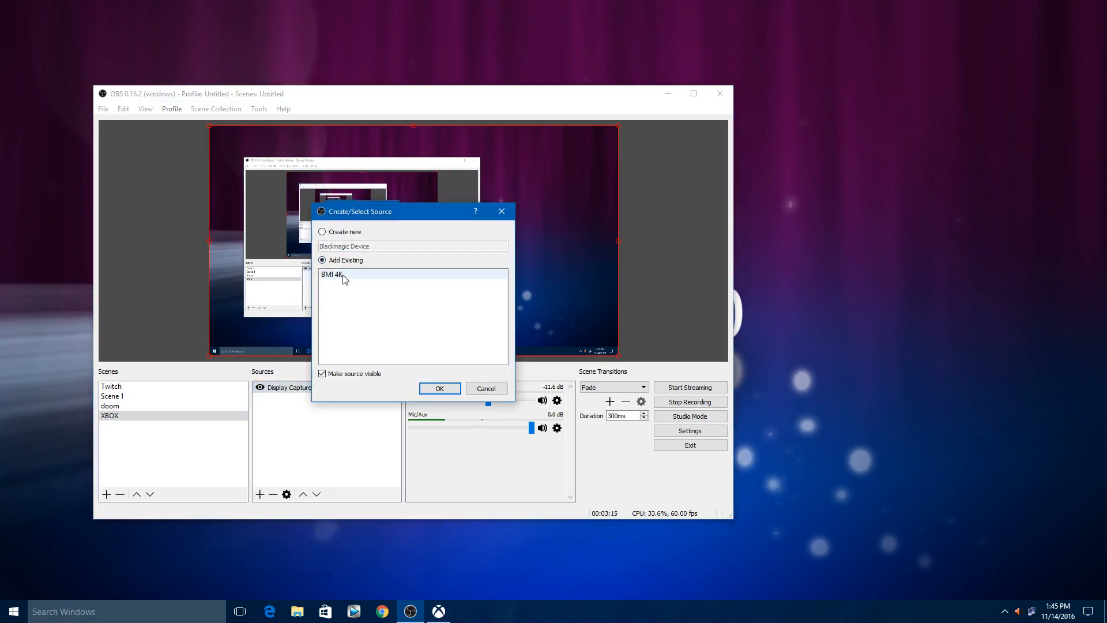
{"action": "left_click", "coordinate": [439, 389]}
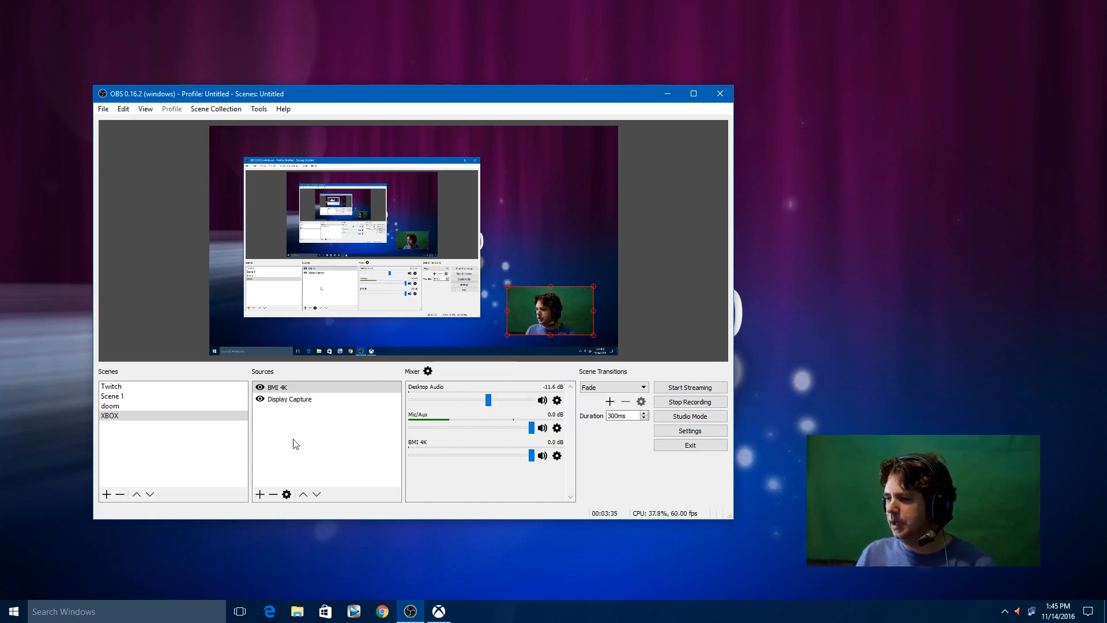
{"action": "left_click", "coordinate": [261, 493]}
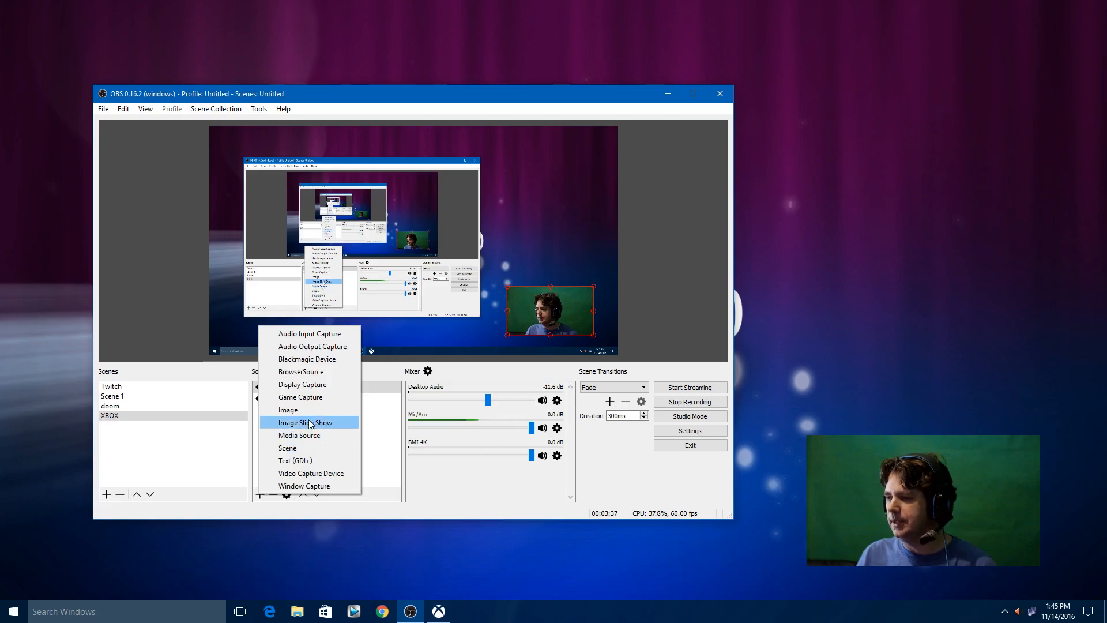
{"action": "mouse_move", "coordinate": [309, 410]}
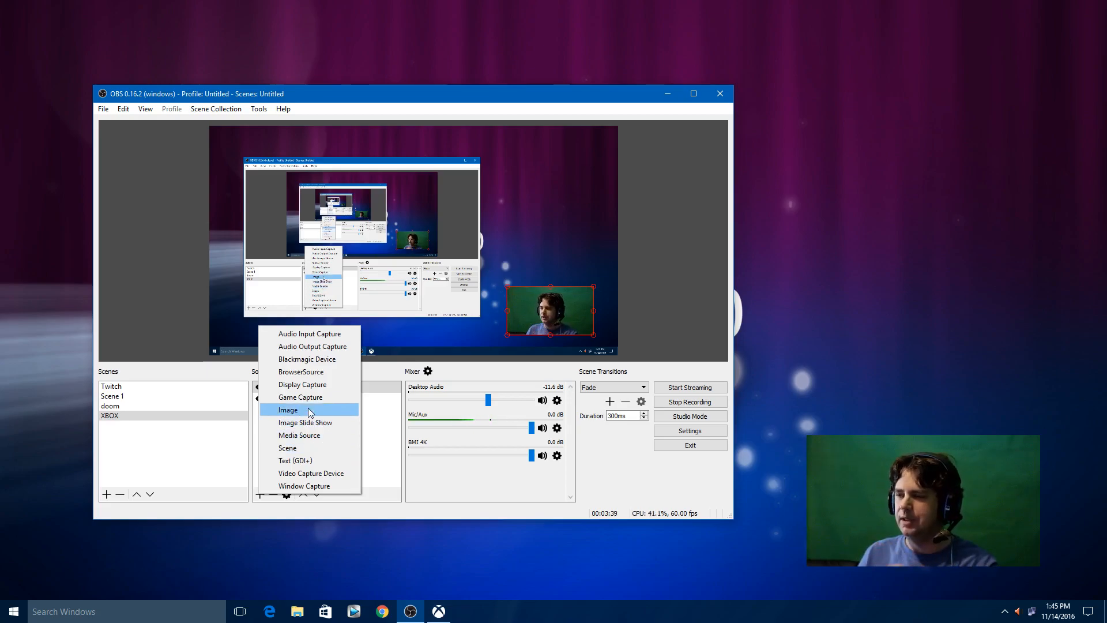
{"action": "mouse_move", "coordinate": [306, 434]}
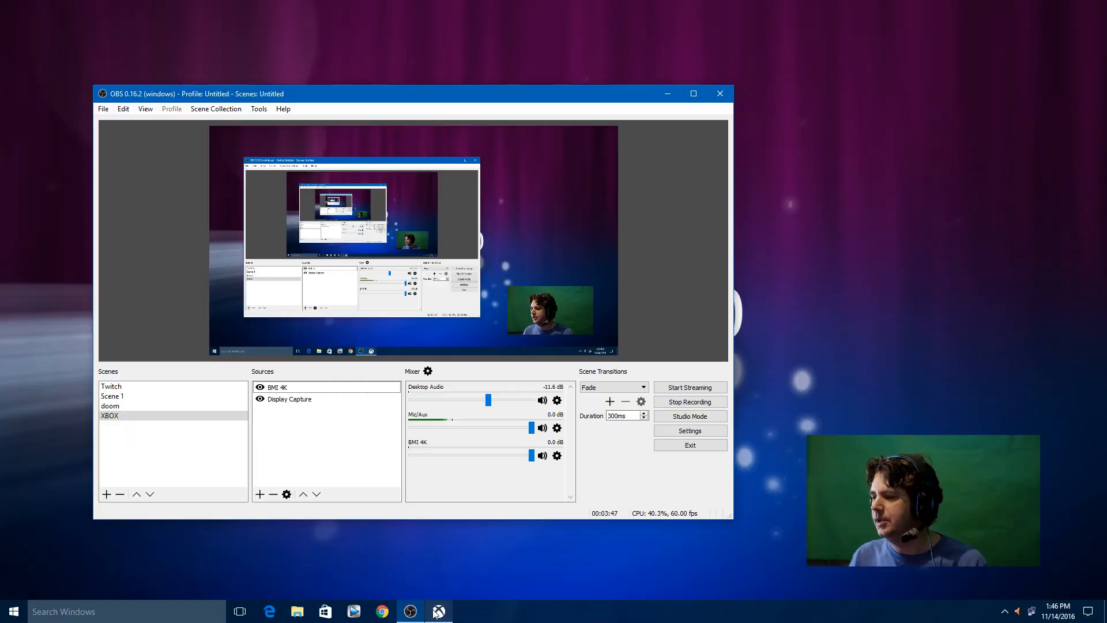
Step: Switch to the Xbox app and resume the paused stream so it reconnects
{"action": "left_click", "coordinate": [438, 611]}
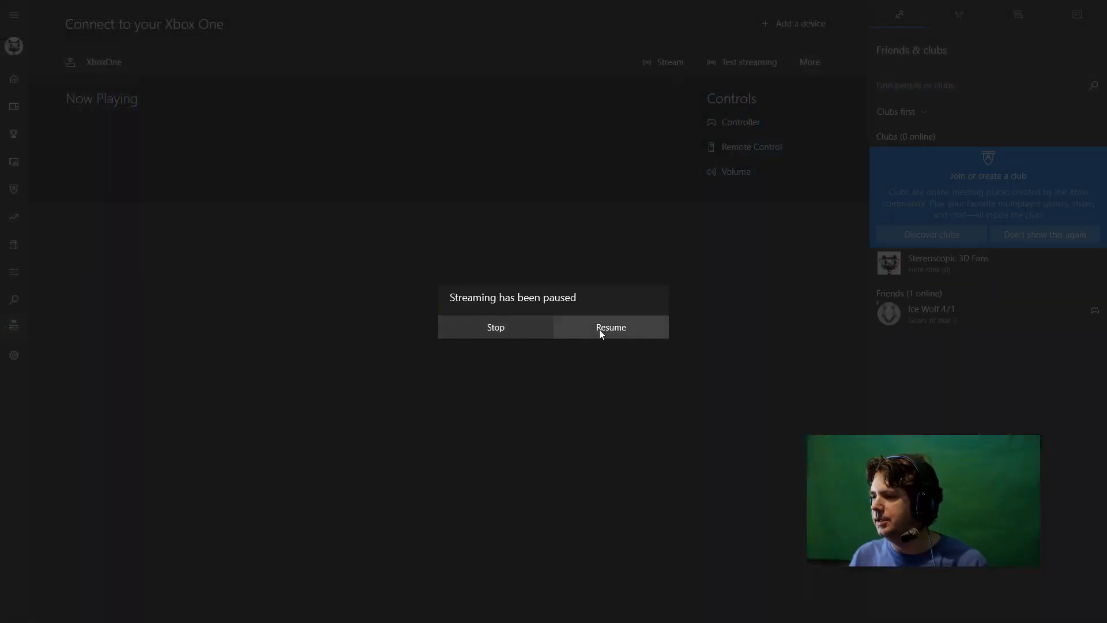
{"action": "left_click", "coordinate": [610, 326]}
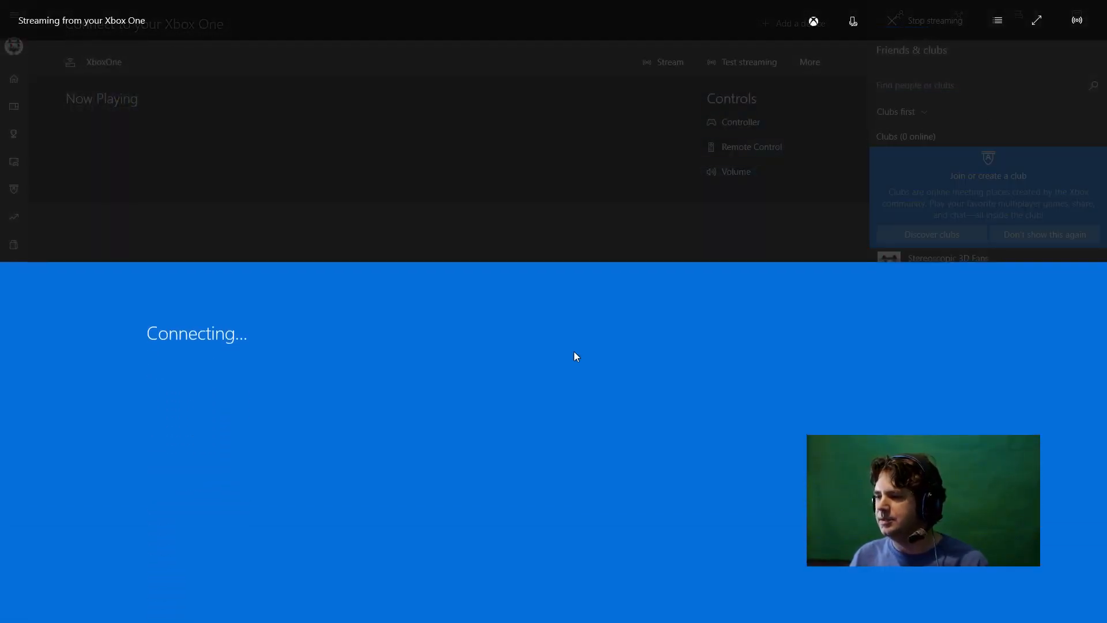